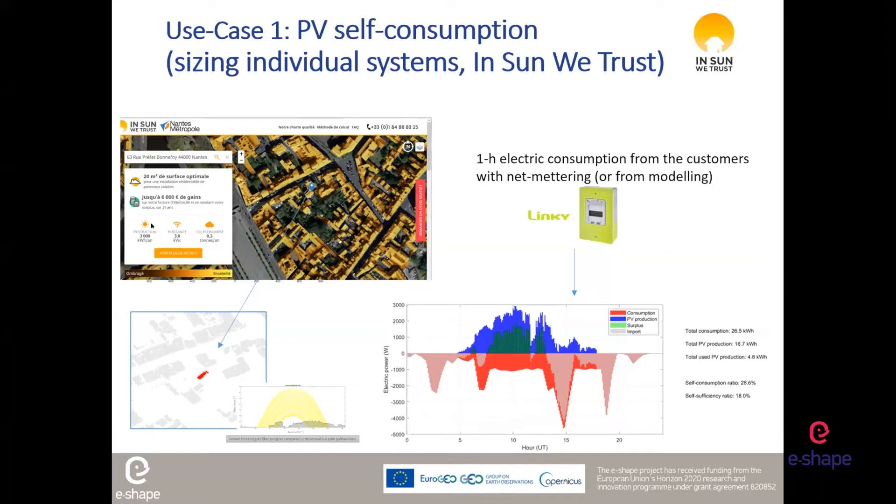
mouse_move(308, 251)
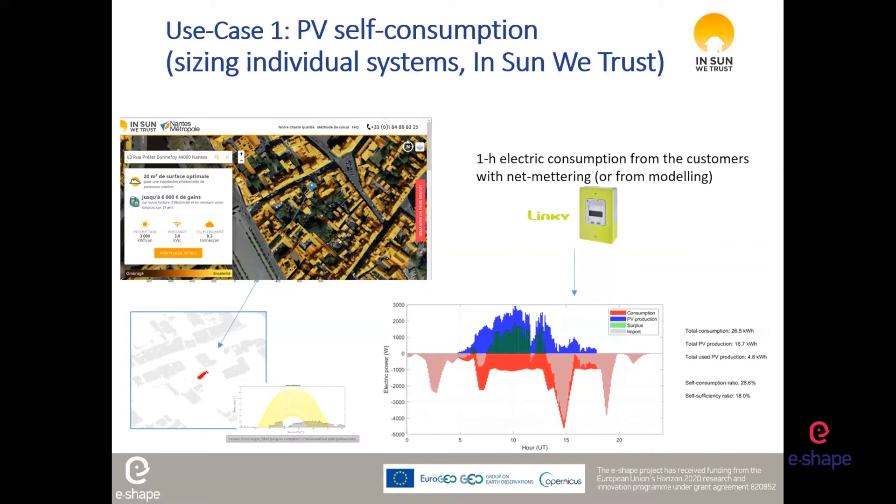
mouse_move(314, 193)
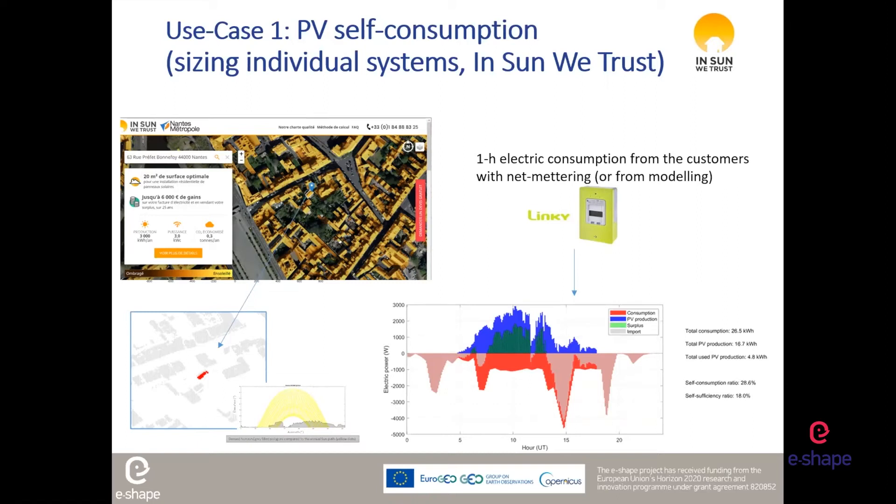
mouse_move(507, 226)
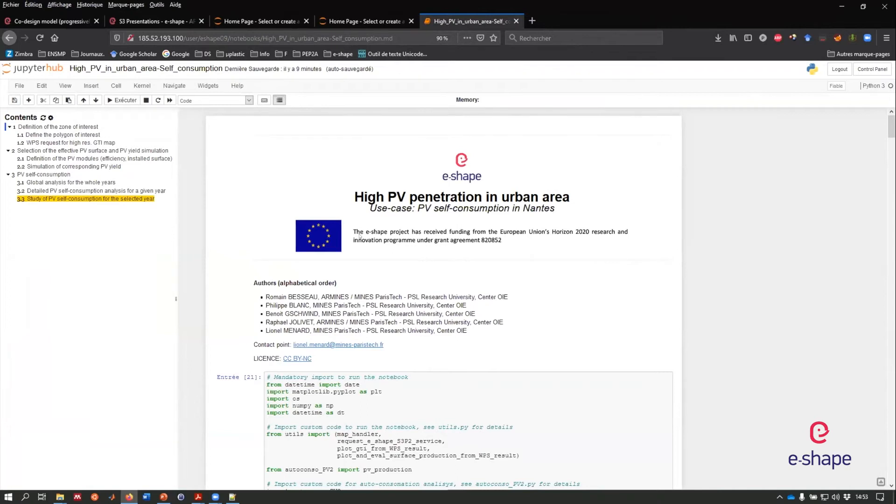
mouse_move(233, 182)
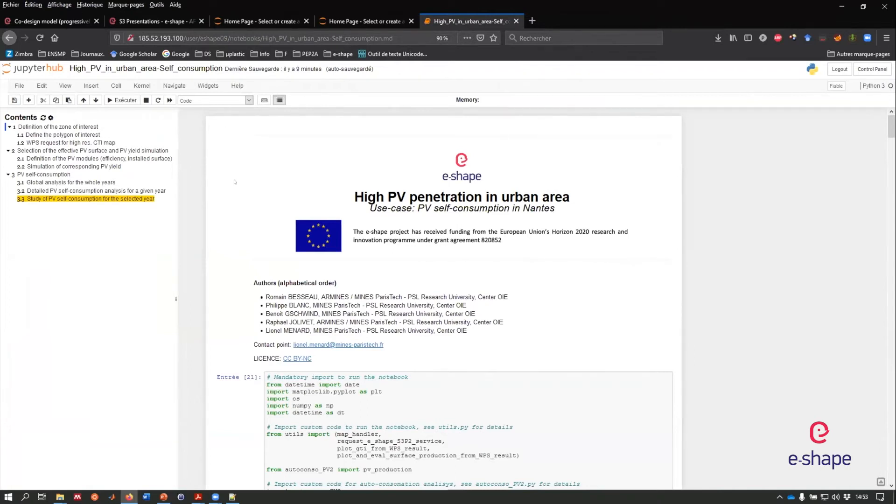
mouse_move(419, 289)
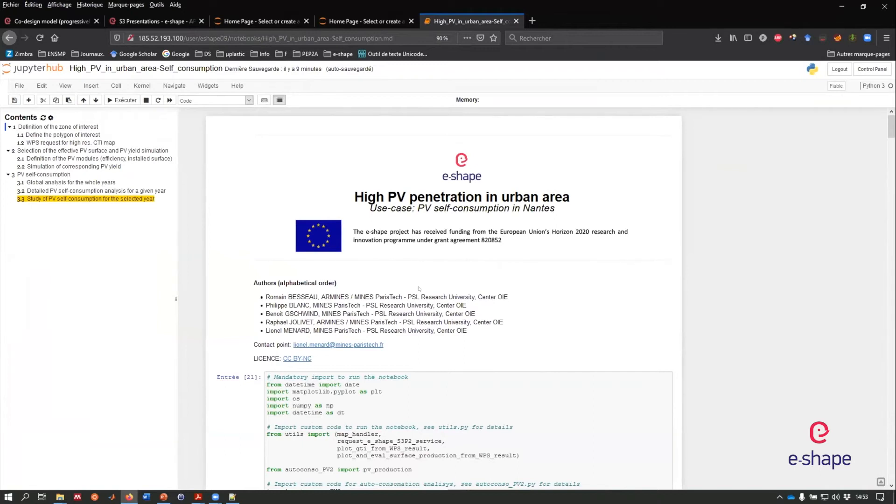
mouse_move(506, 325)
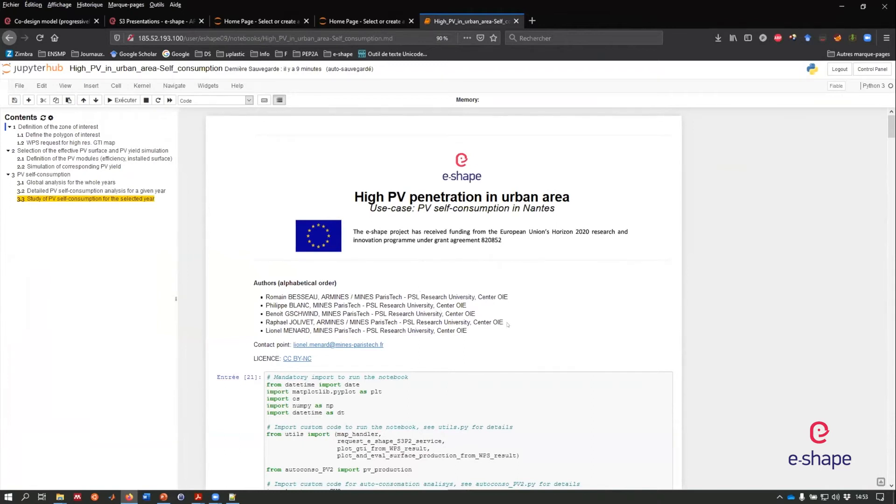
Jump from the title page to section 1.1, the Nantes polygon-of-interest map
scroll("down", 3)
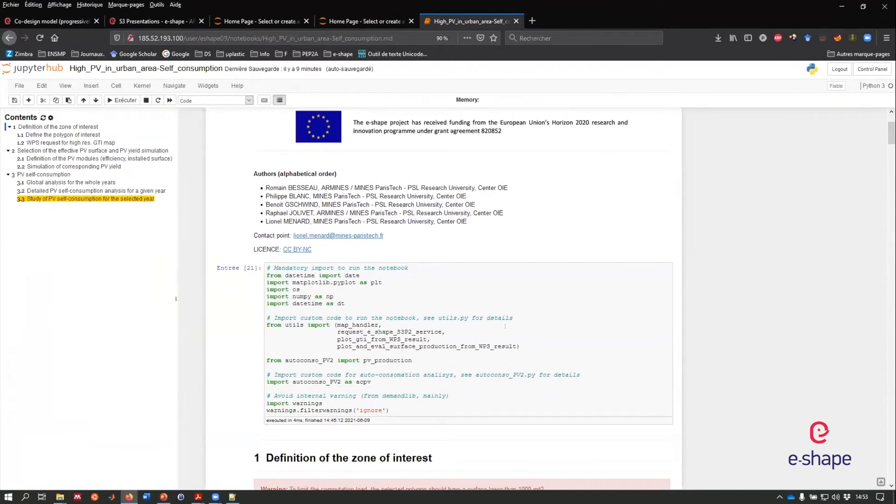
scroll("down", 3)
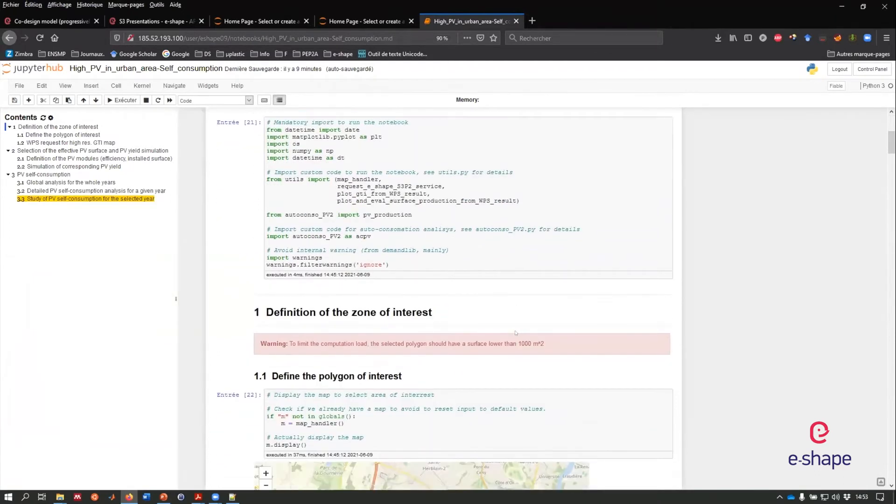
scroll("up", 3)
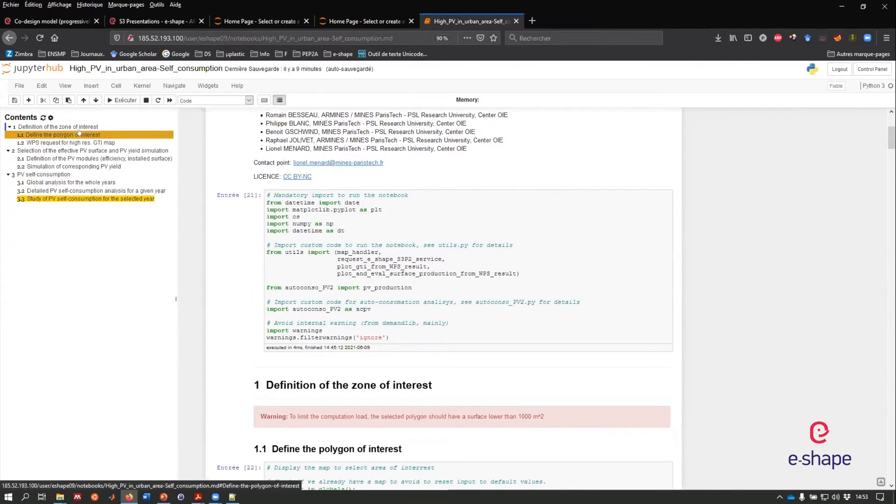
left_click(57, 127)
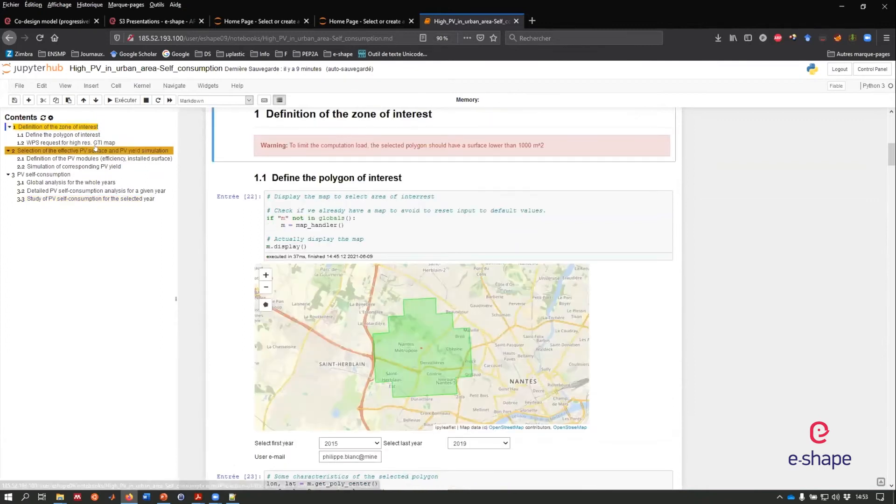
left_click(60, 135)
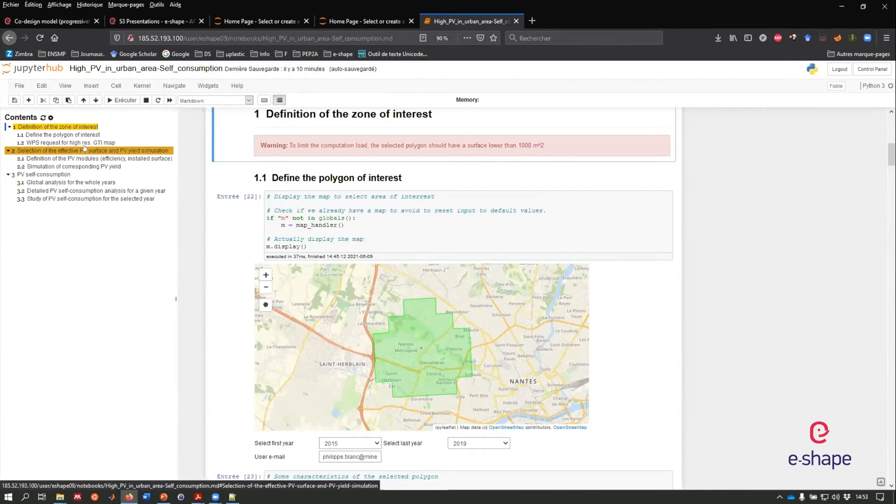
left_click(72, 166)
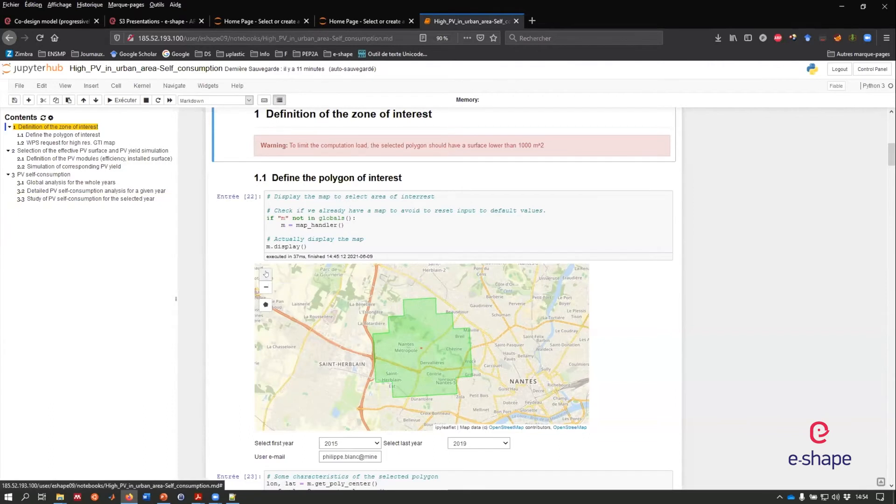
Zoom the map onto the Avenue de la Concorde building and rerun polygon characteristics (207 m²)
left_click(265, 273)
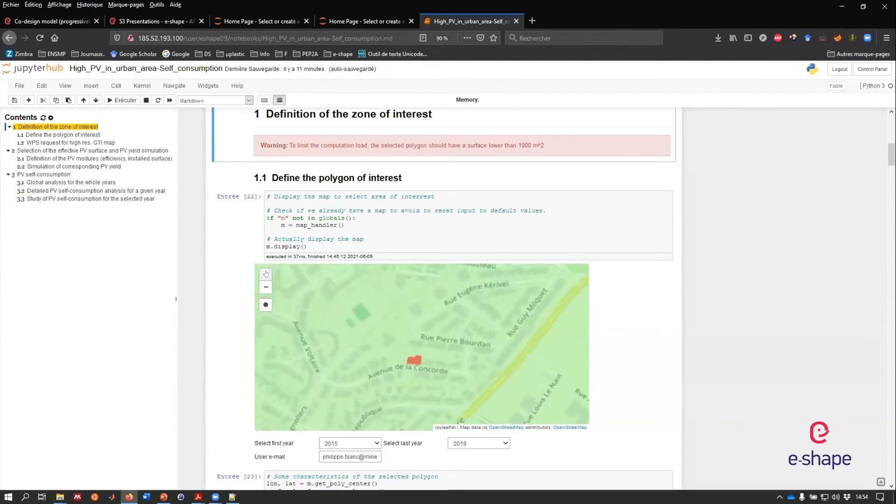
left_click(265, 275)
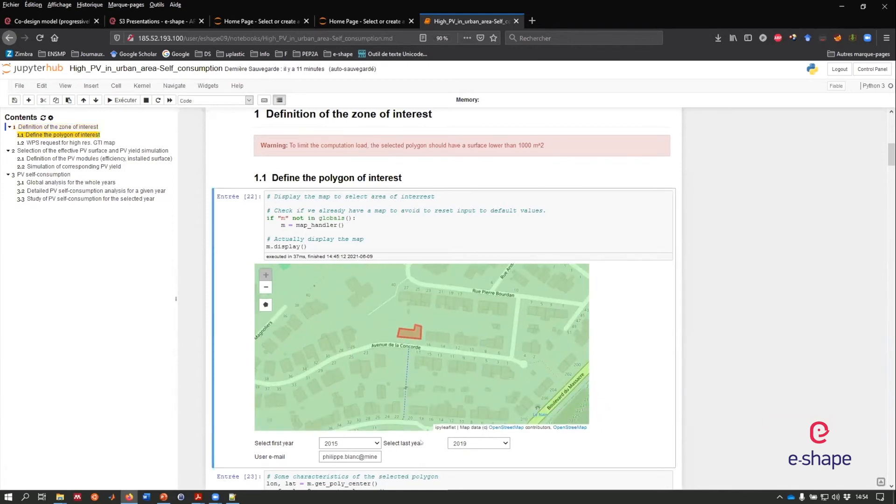
scroll("down", 3)
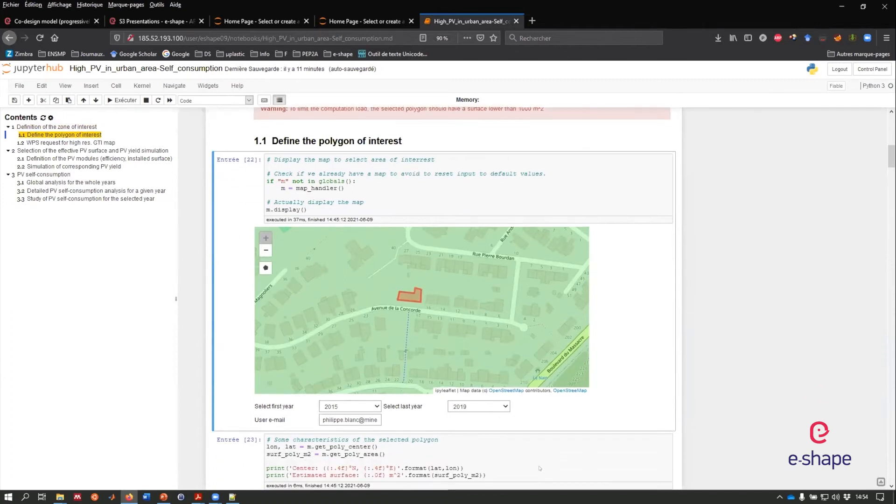
scroll("down", 3)
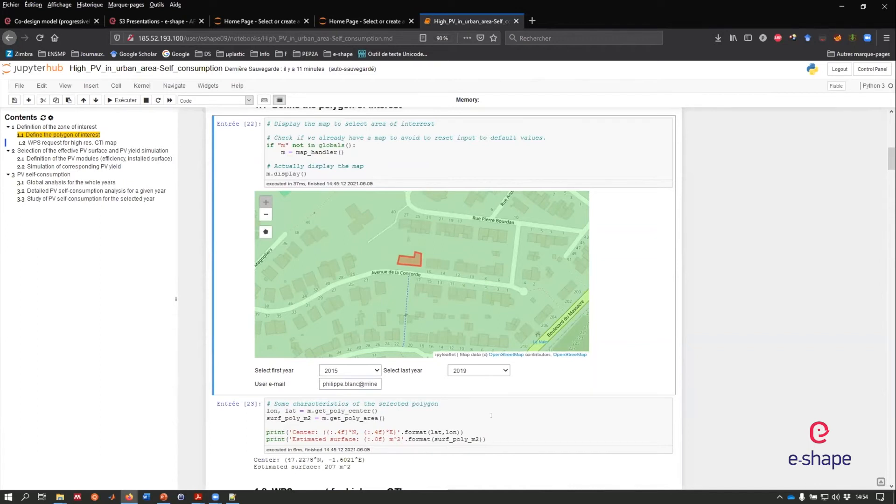
left_click(497, 423)
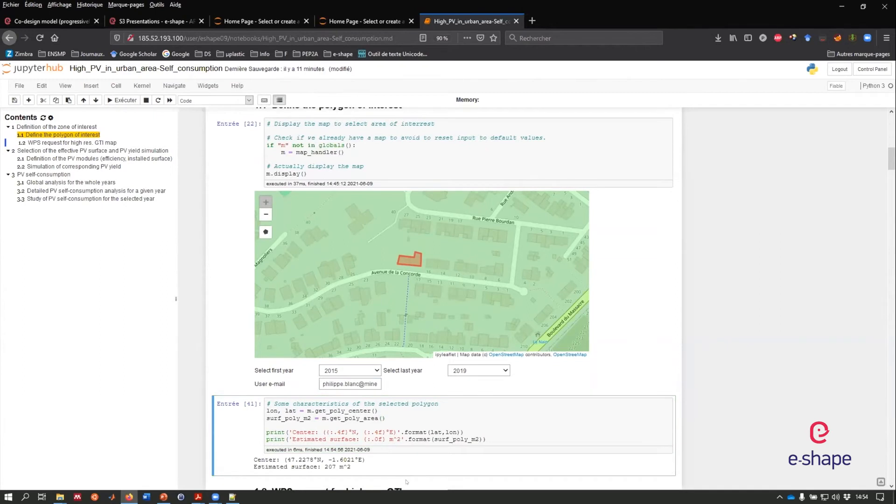
scroll("down", 3)
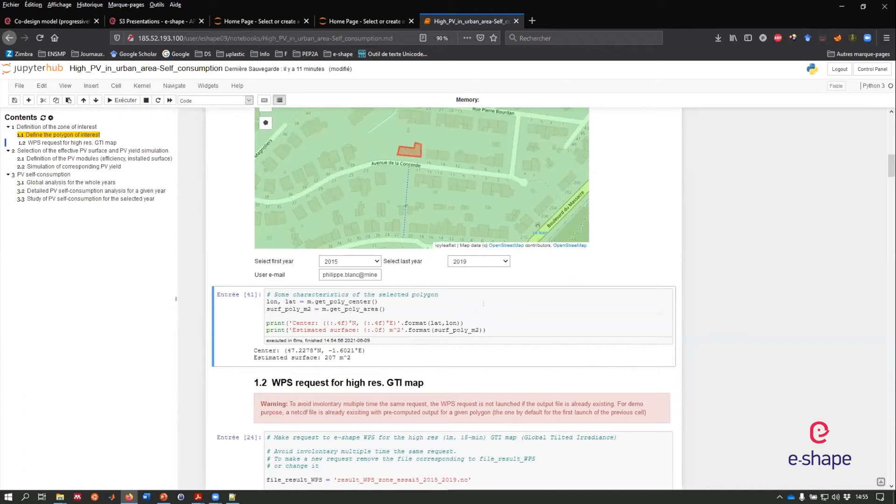
Scroll to the section 1.2 WPS request cell for the high-resolution GTI map
scroll("down", 3)
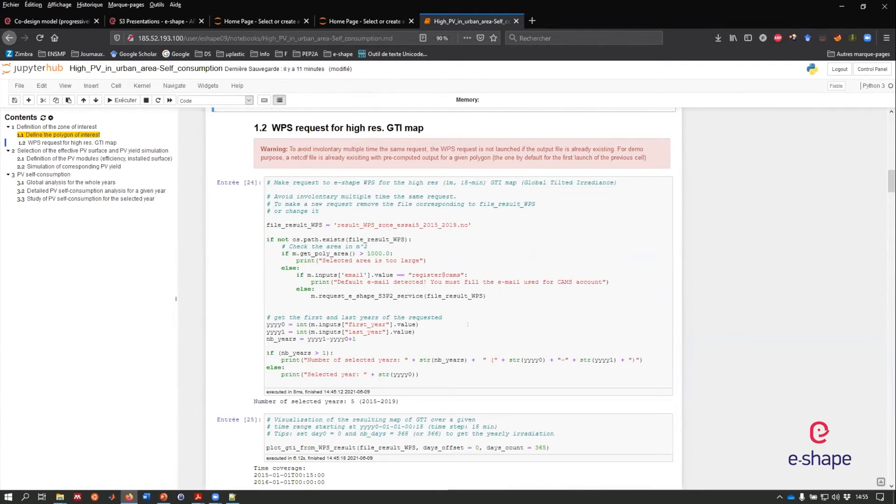
scroll("up", 3)
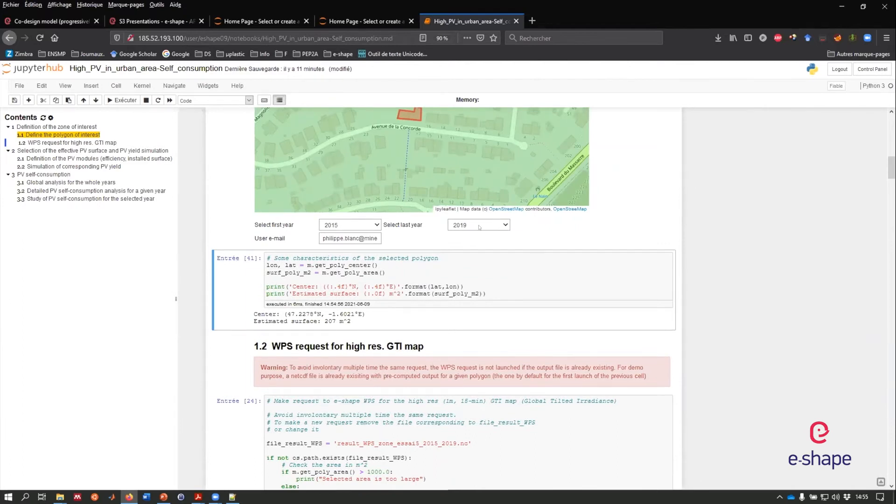
mouse_move(539, 333)
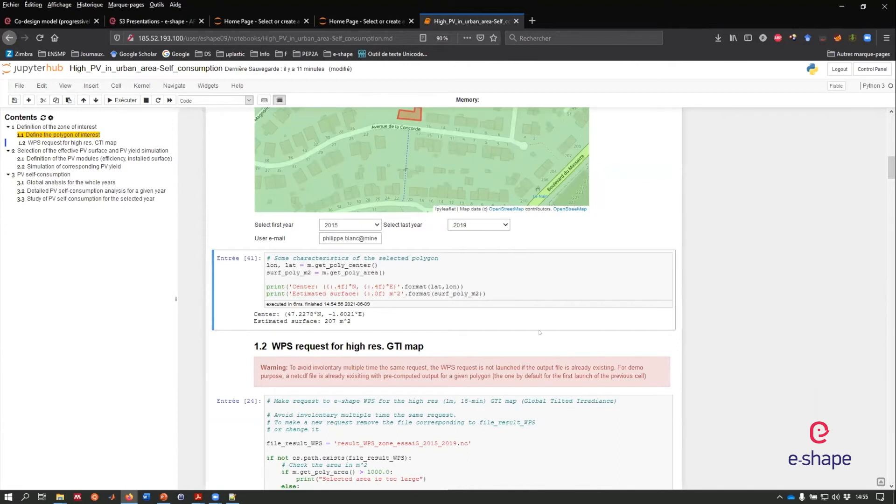
scroll("down", 3)
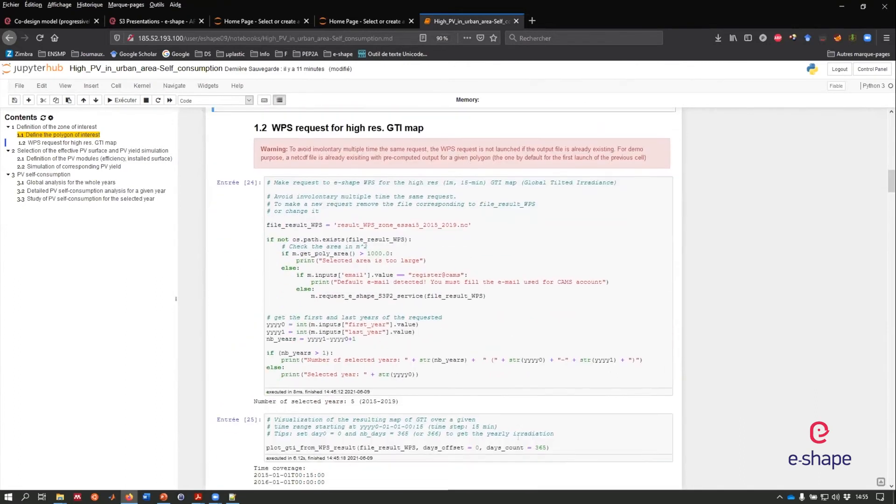
scroll("down", 3)
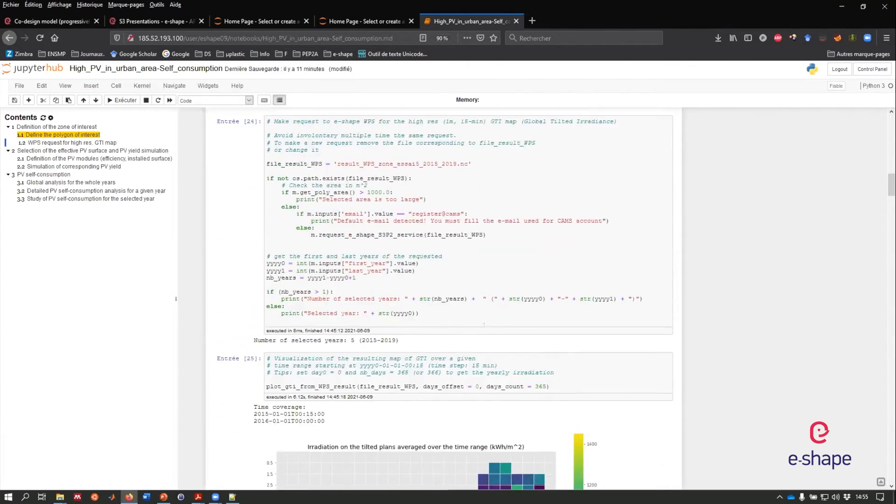
scroll("up", 3)
type("_")
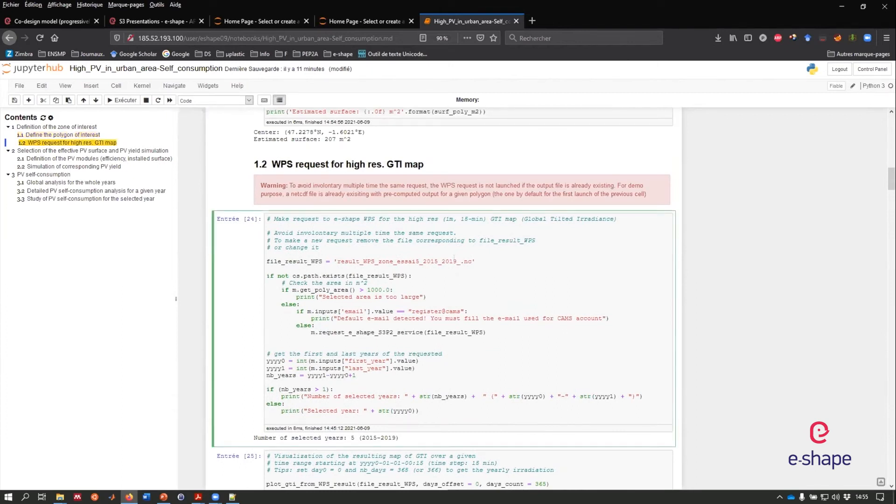
Run the GTI-map WPS request, which the server accepts at 0% Start Horizon2
left_click(122, 100)
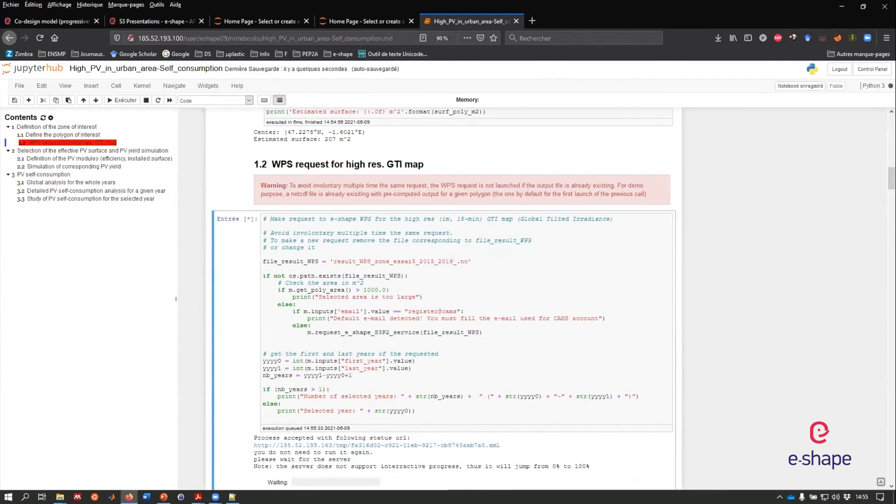
scroll("down", 3)
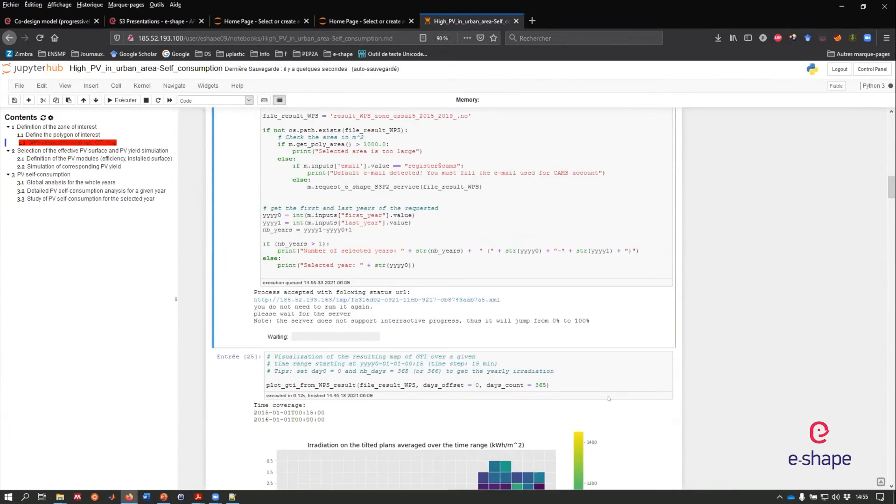
scroll("down", 3)
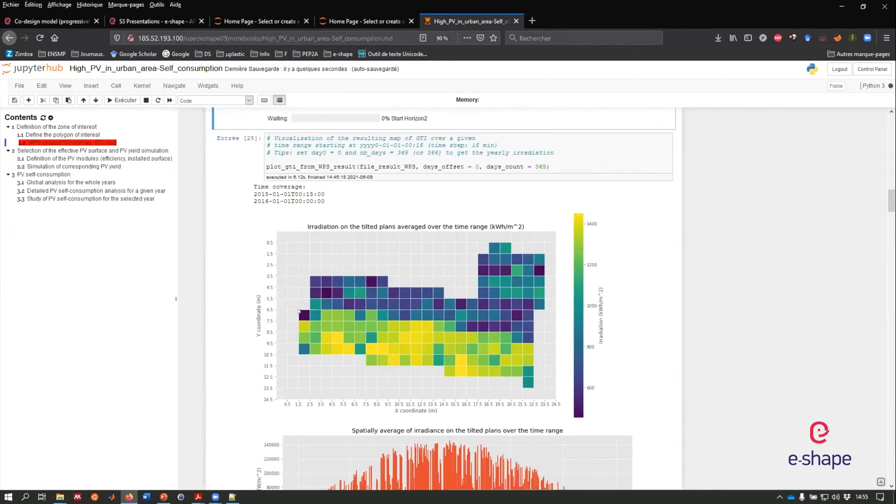
mouse_move(529, 325)
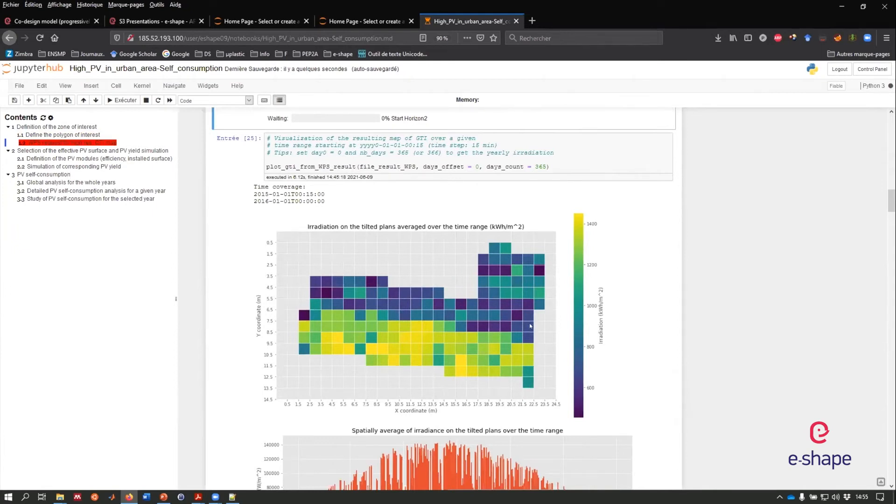
mouse_move(451, 347)
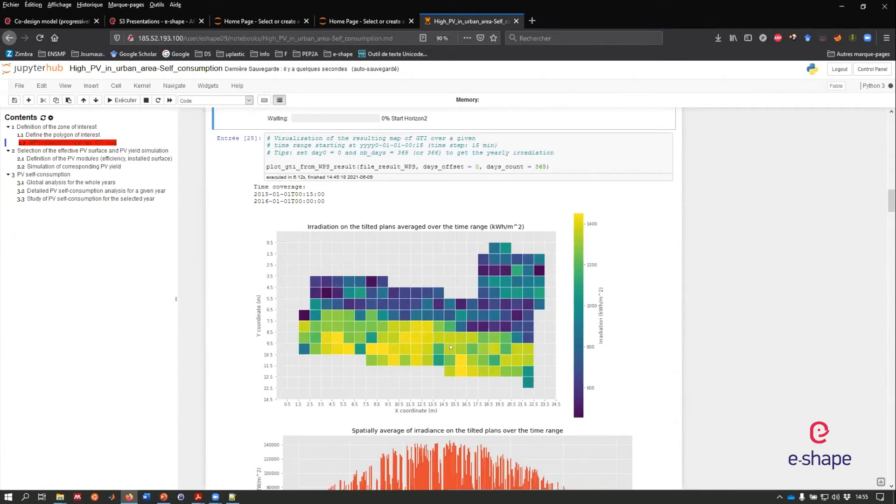
mouse_move(339, 326)
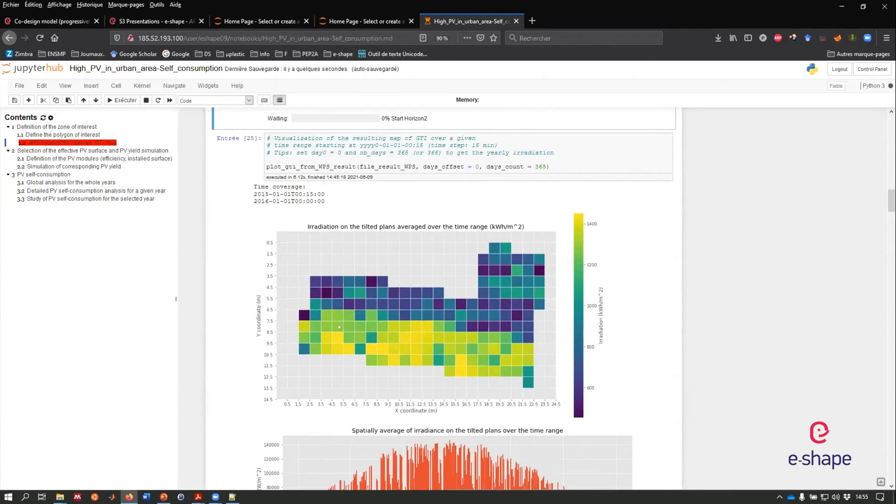
mouse_move(405, 338)
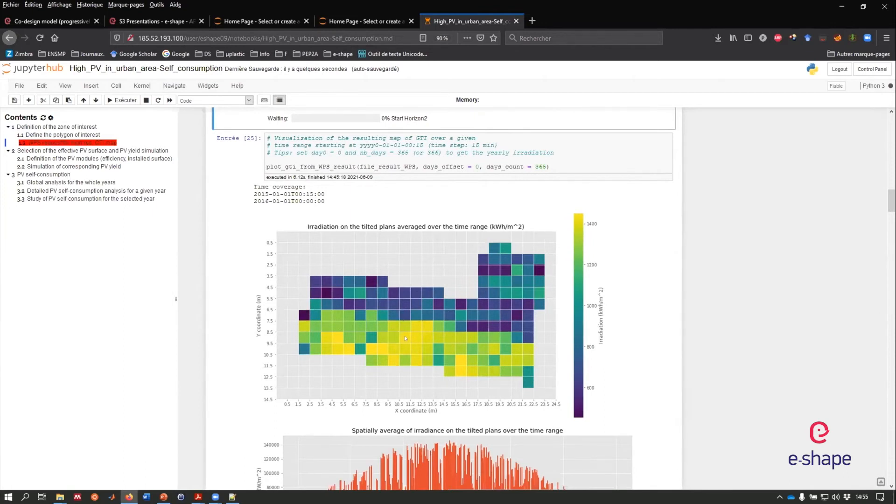
mouse_move(551, 279)
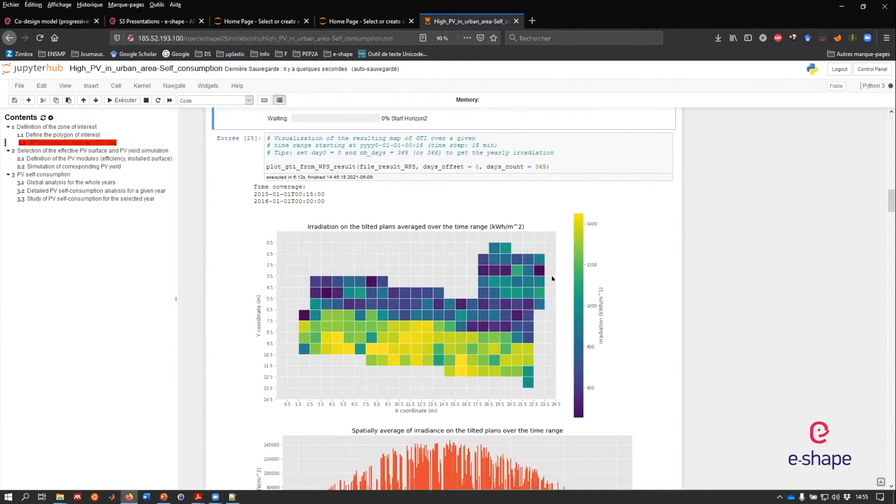
mouse_move(347, 316)
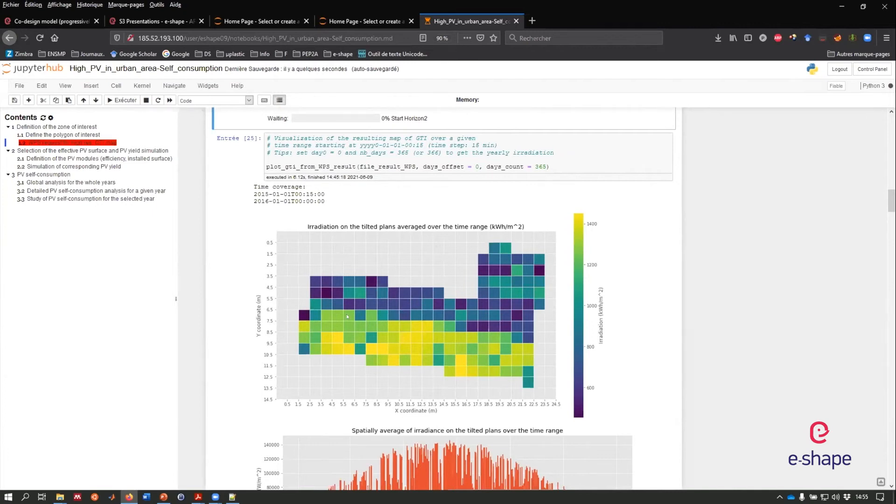
mouse_move(514, 341)
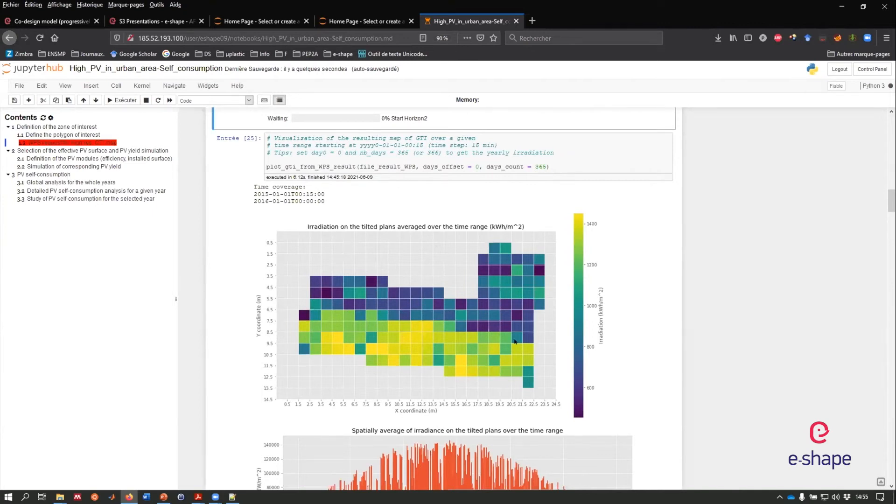
mouse_move(471, 405)
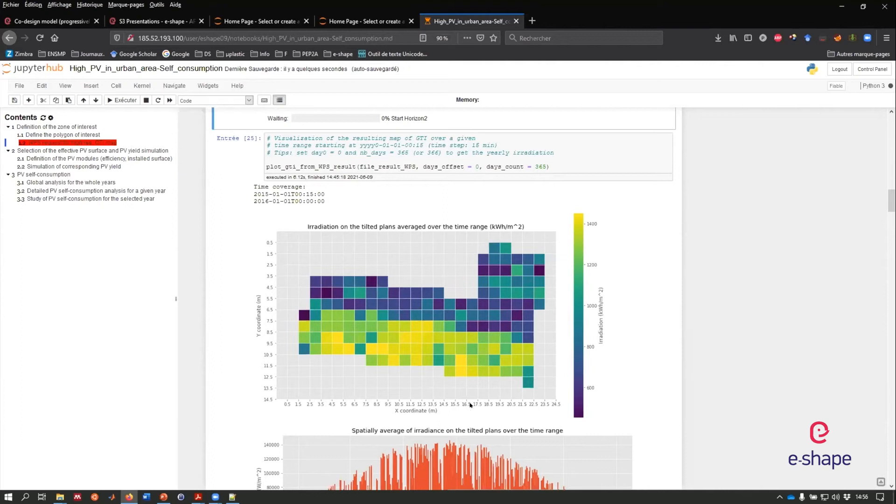
mouse_move(533, 337)
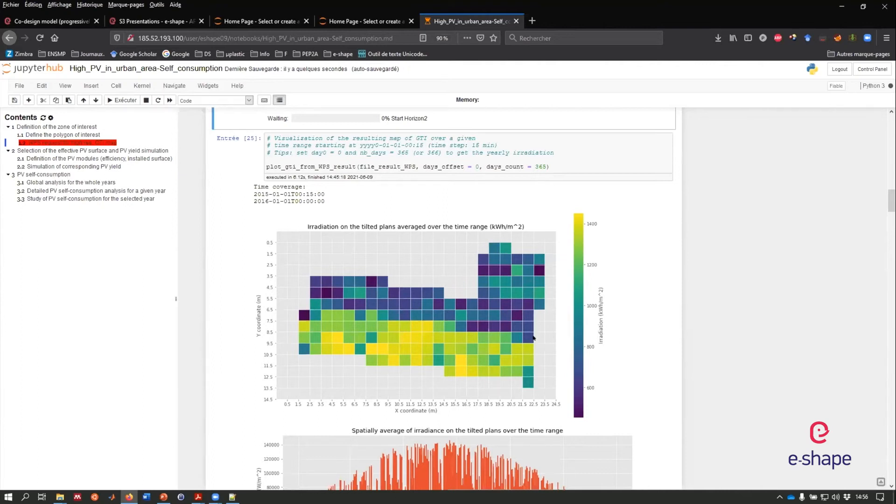
mouse_move(522, 271)
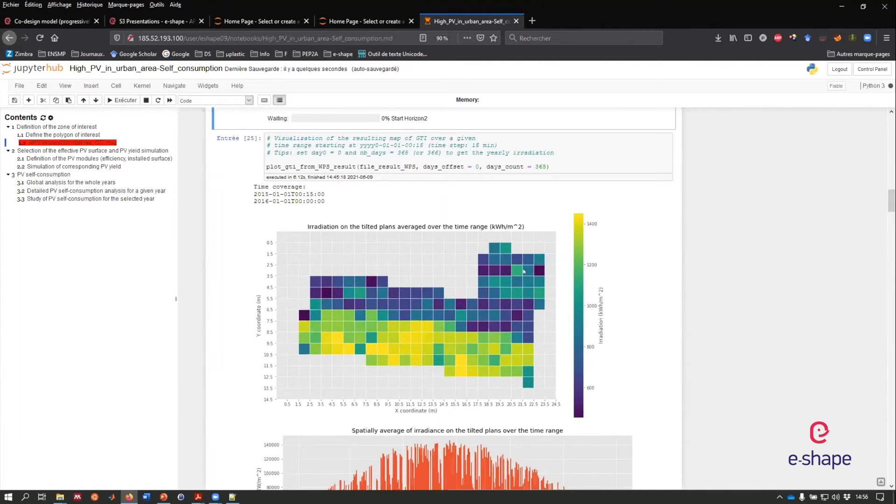
mouse_move(506, 370)
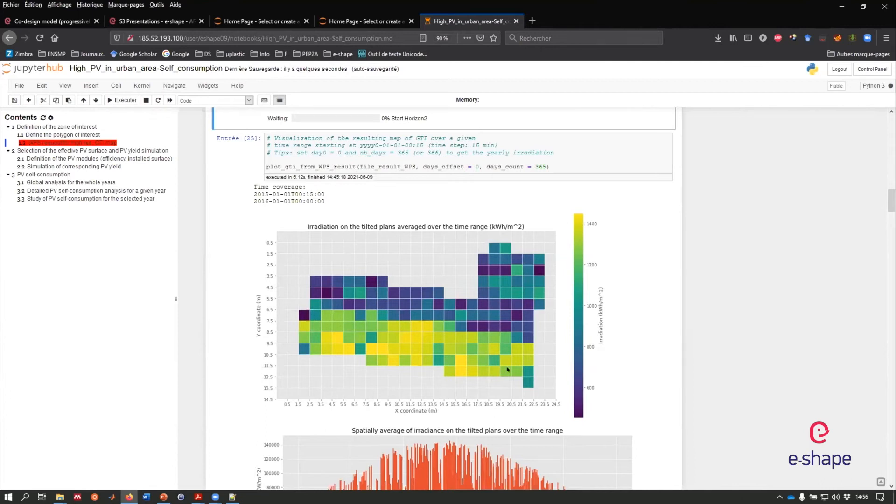
mouse_move(537, 333)
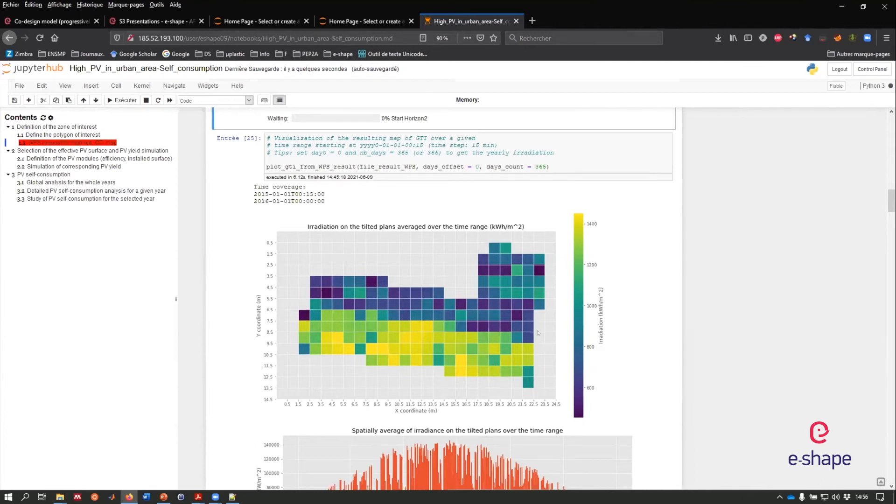
mouse_move(740, 334)
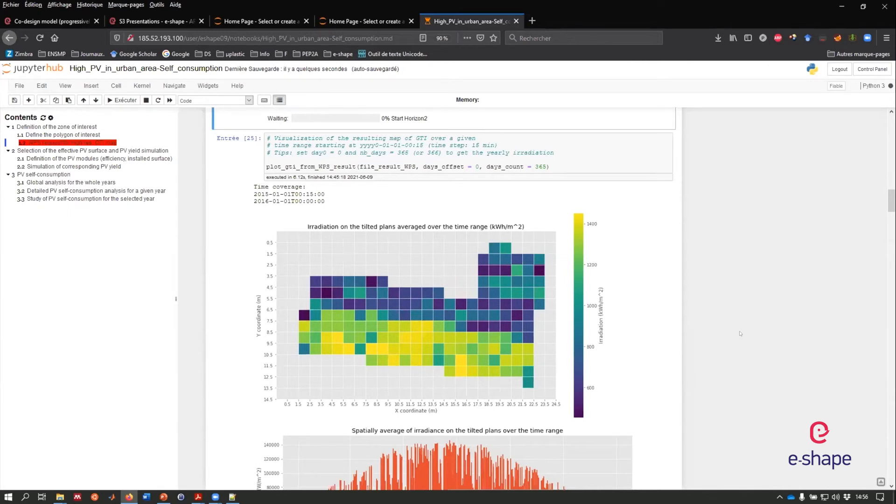
Scroll past the yearly irradiation map to the 2015 irradiance time series and section 2
scroll("down", 3)
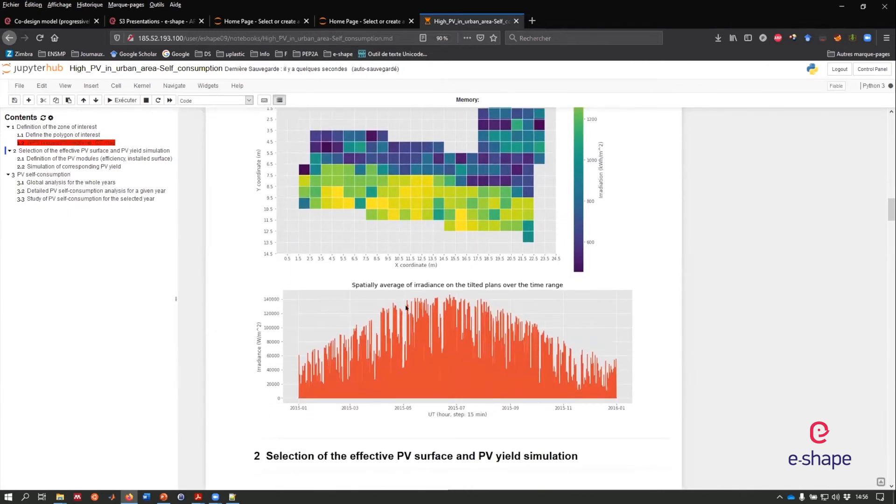
mouse_move(457, 229)
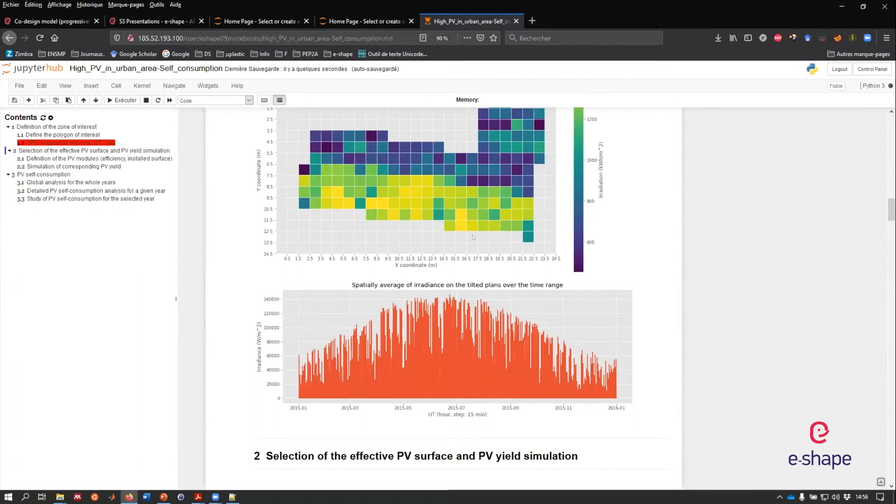
scroll("down", 3)
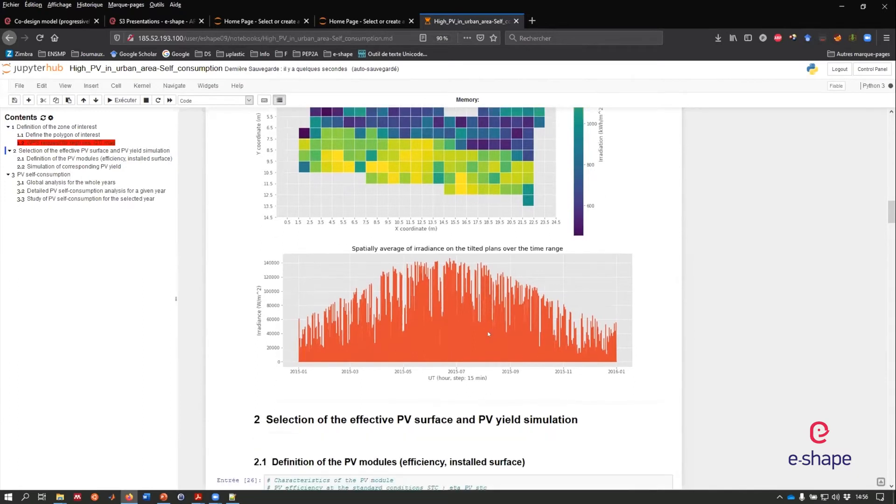
Scroll through section 2.1 to the available-surface scan and 75.0 m² selected-surface cell
scroll("down", 3)
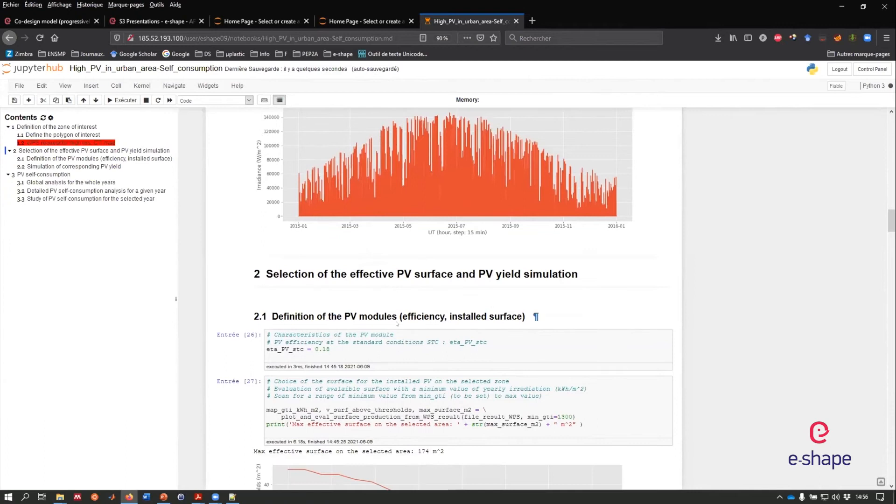
mouse_move(395, 324)
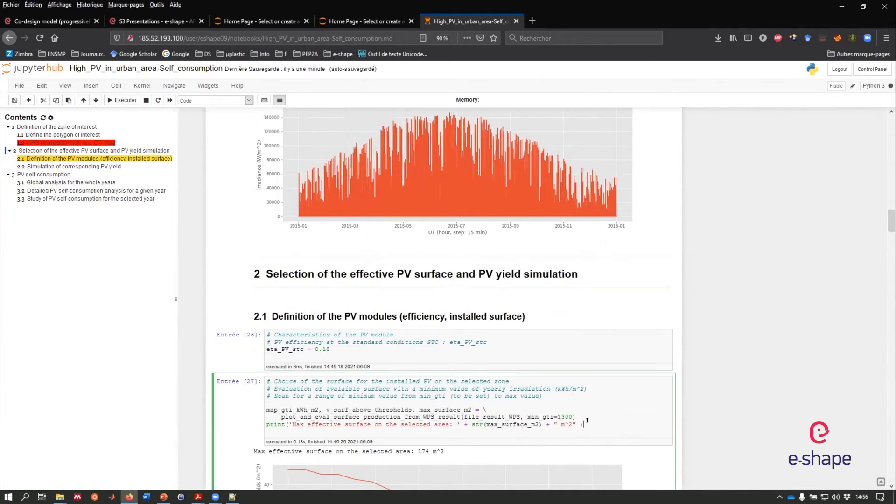
scroll("down", 3)
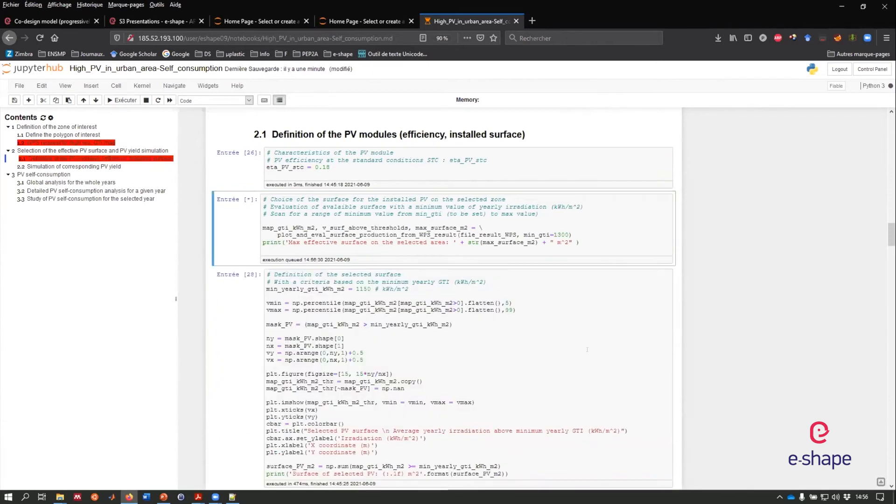
scroll("down", 3)
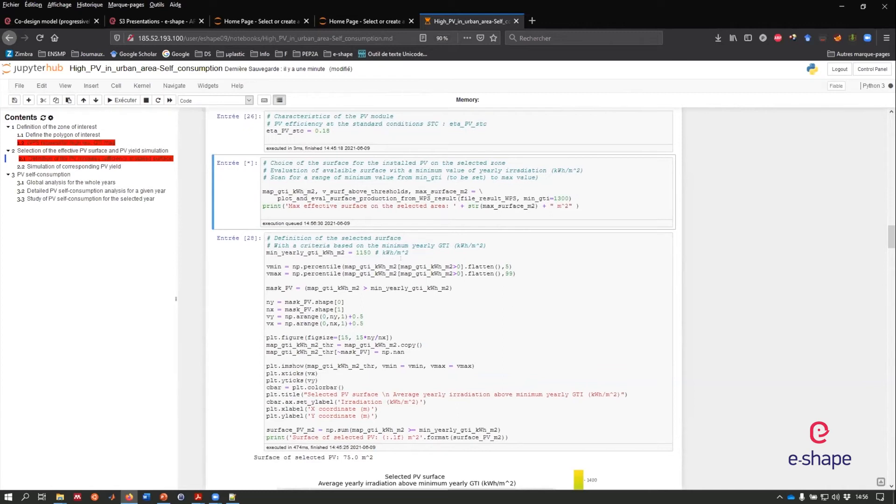
mouse_move(226, 181)
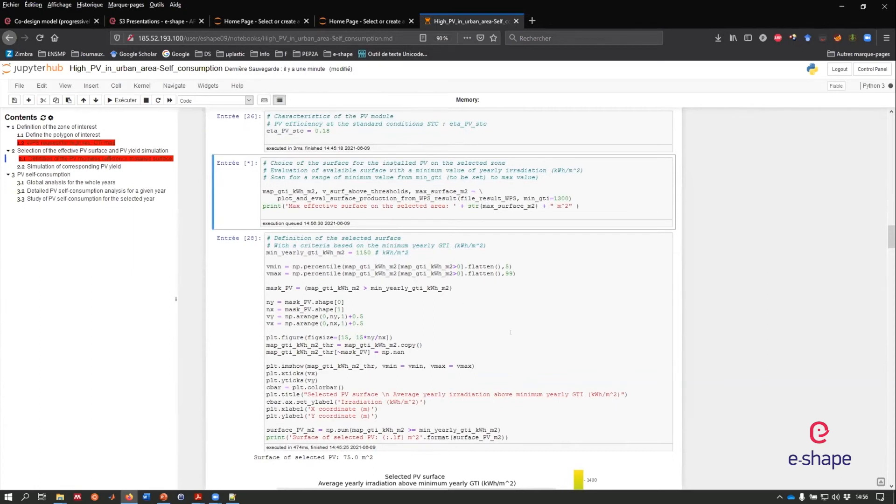
scroll("down", 3)
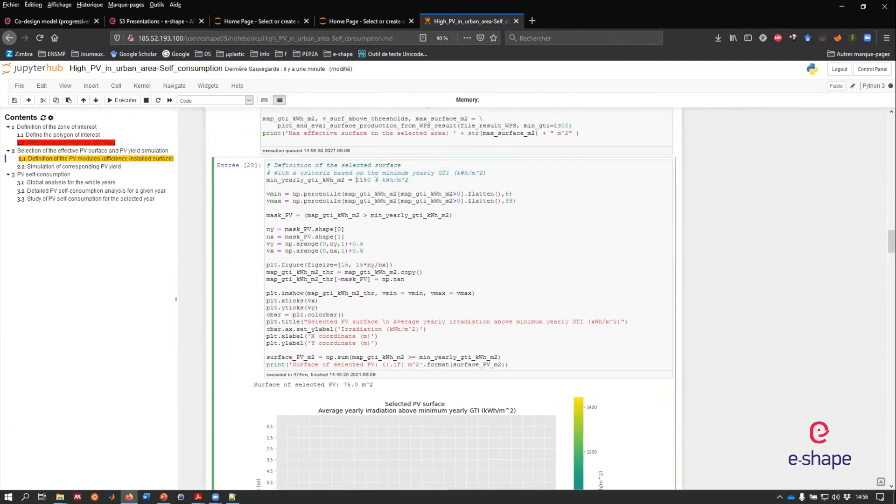
Highlight the 1150 kWh/m² threshold and scroll to the 13.5 kWp installed capacity
double_click(363, 179)
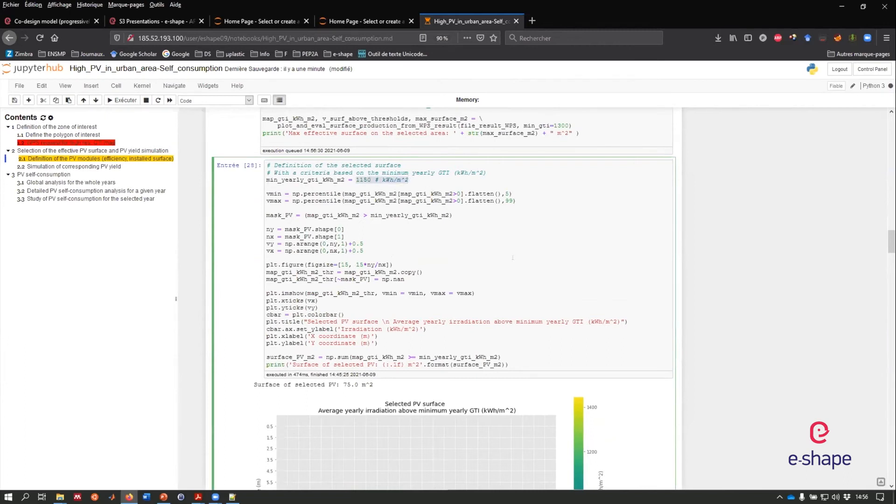
scroll("up", 3)
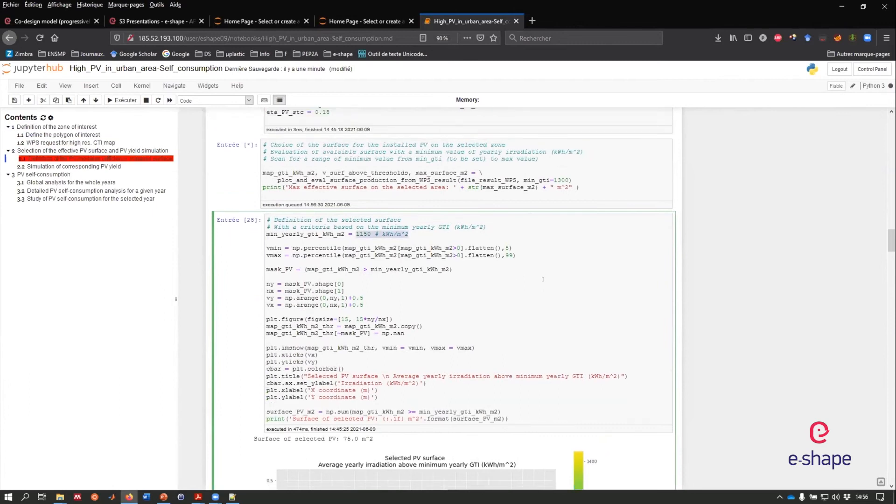
scroll("down", 3)
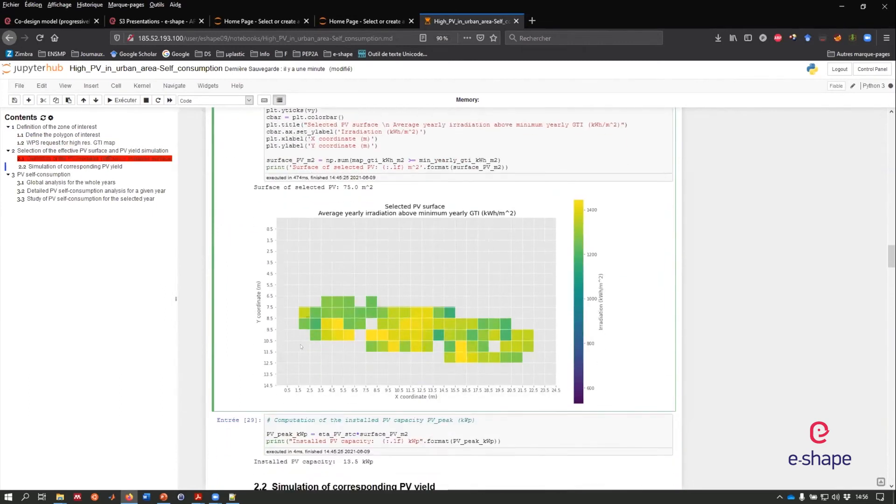
mouse_move(359, 311)
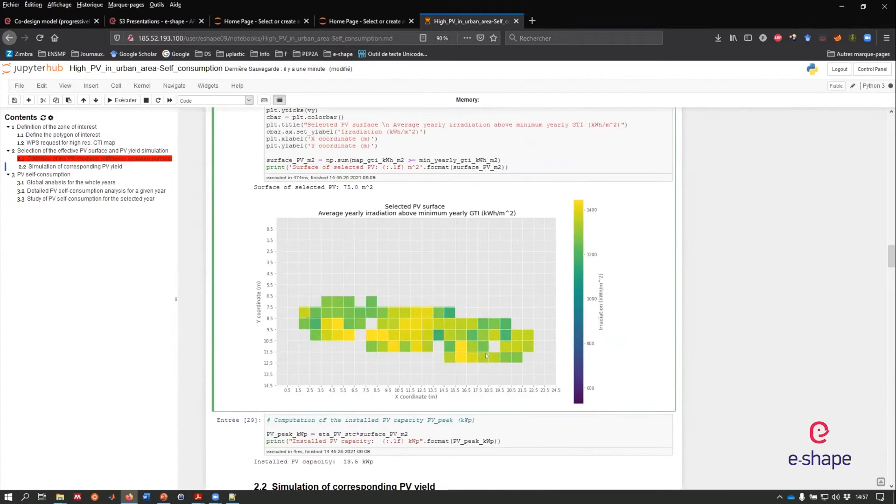
scroll("down", 3)
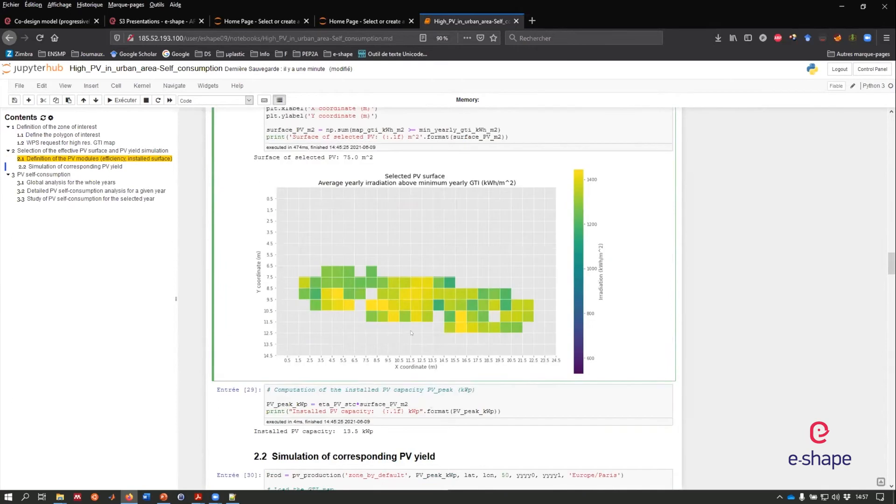
scroll("down", 3)
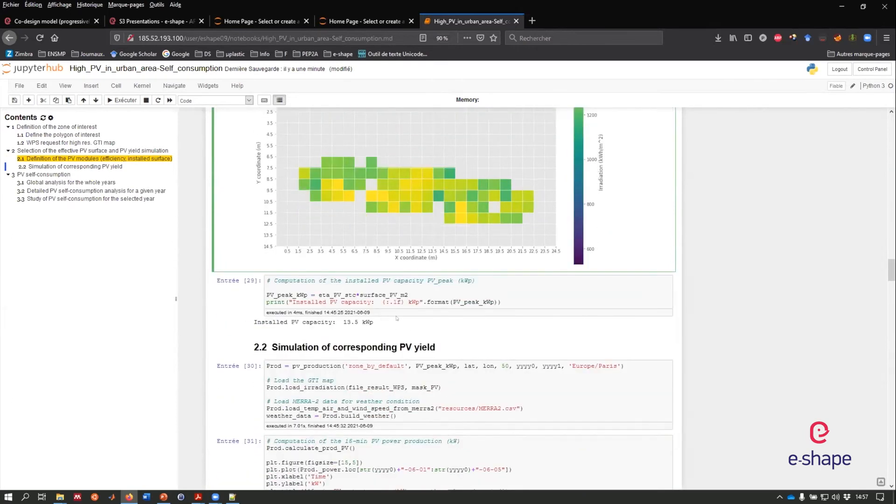
Scroll past the PV power and monthly energy plots to 14619 kWh yearly at 12% capacity factor
scroll("down", 3)
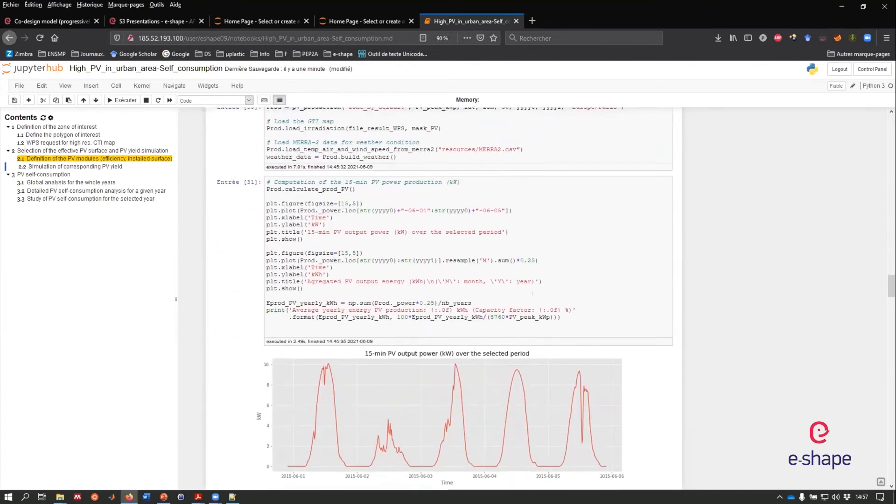
scroll("down", 3)
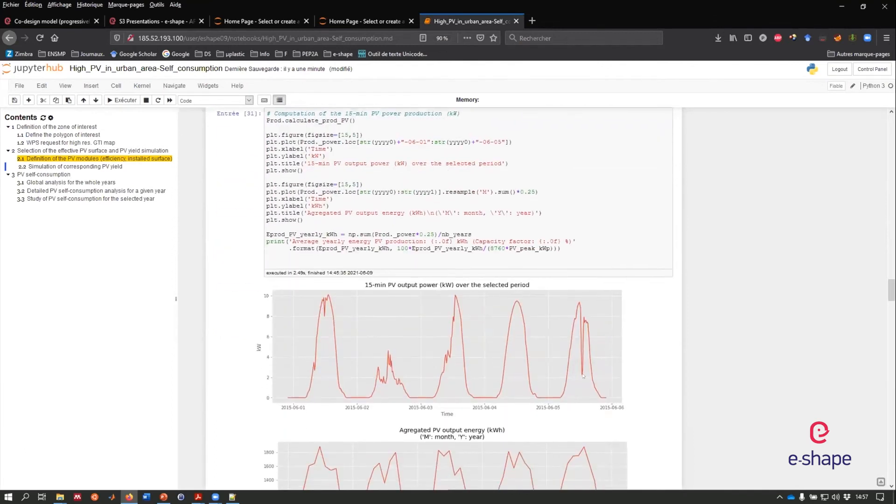
mouse_move(335, 338)
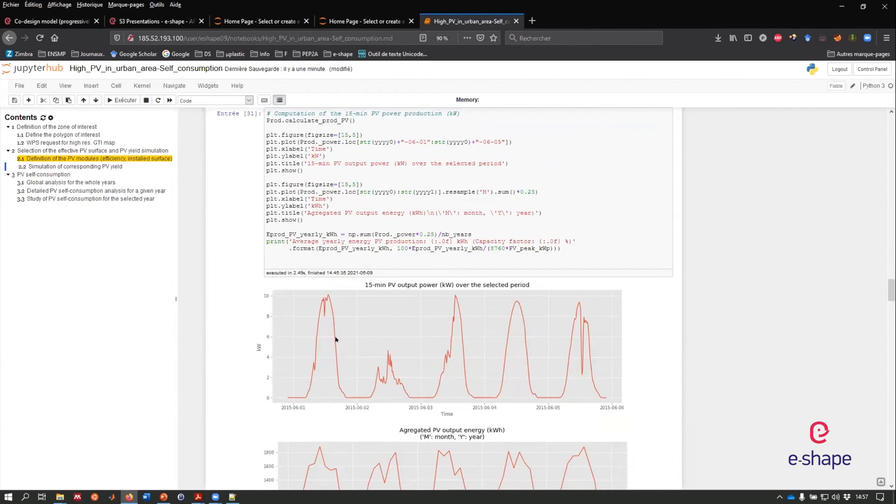
mouse_move(516, 416)
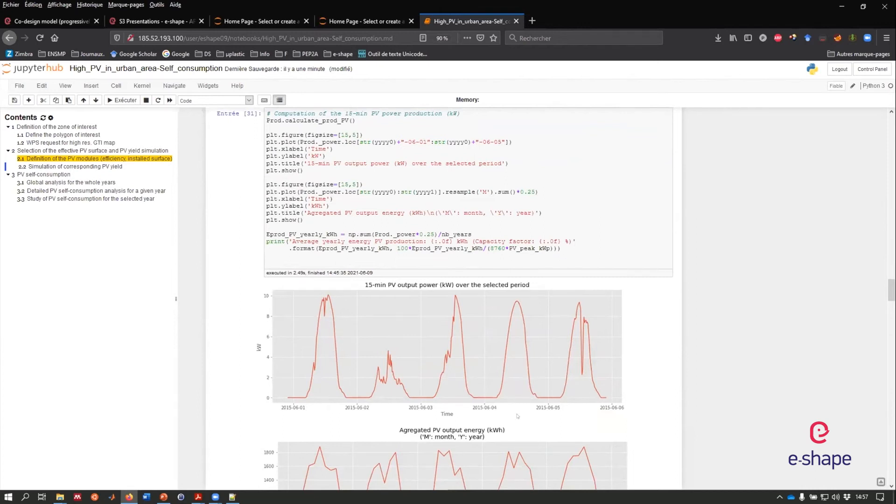
mouse_move(576, 398)
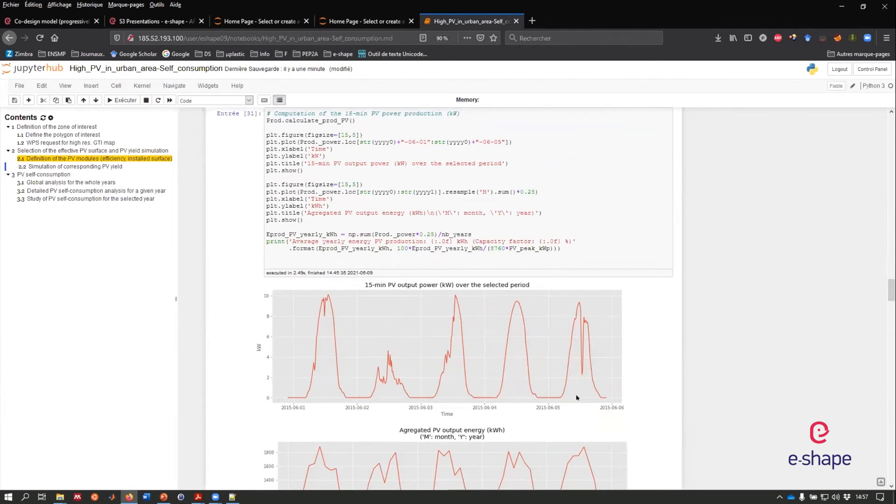
scroll("down", 3)
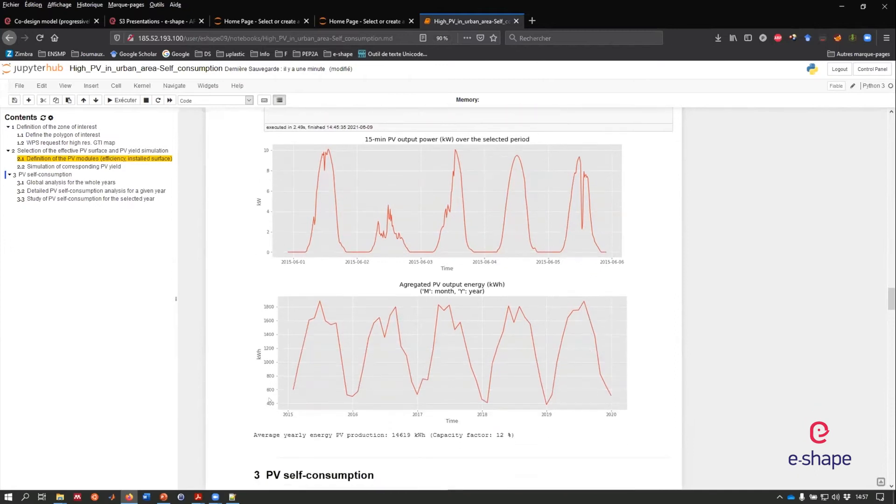
mouse_move(338, 391)
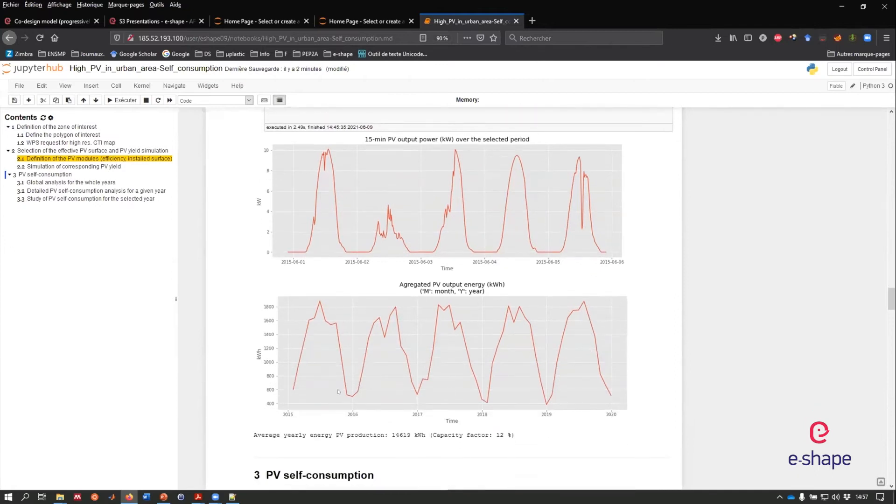
scroll("down", 3)
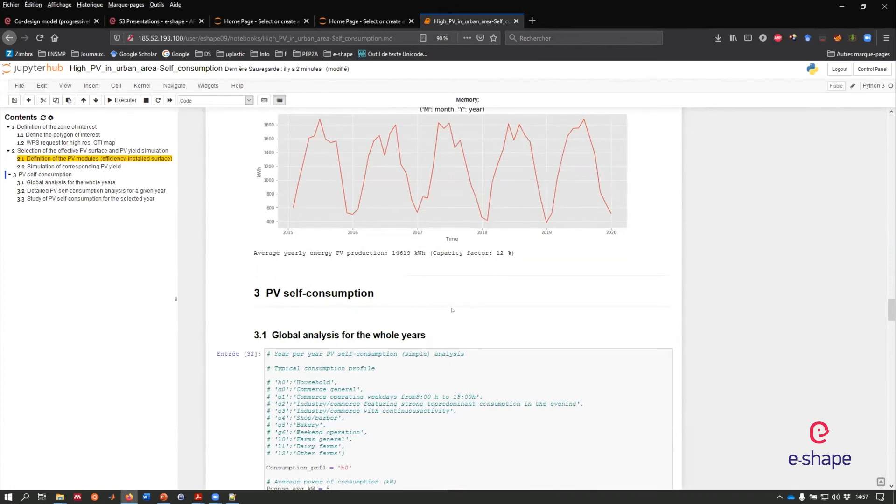
Highlight the capacity factor, then scroll back to the 13.5 kWp installed capacity result
scroll("up", 3)
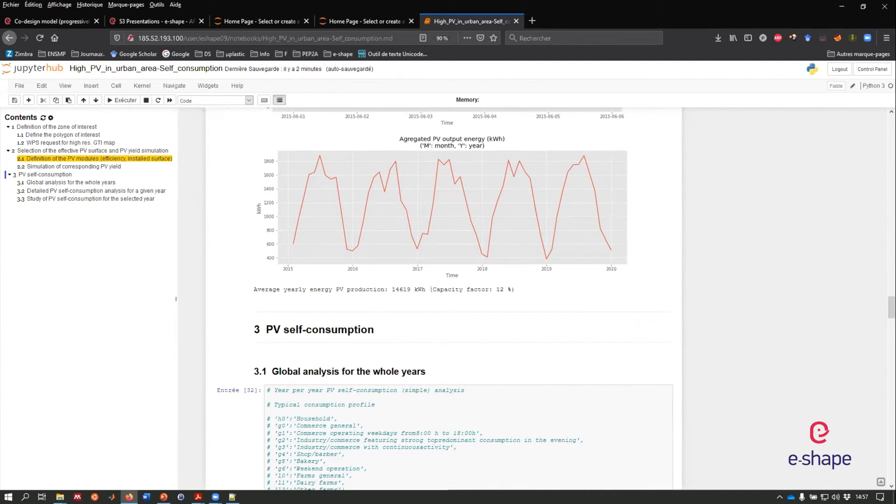
double_click(463, 290)
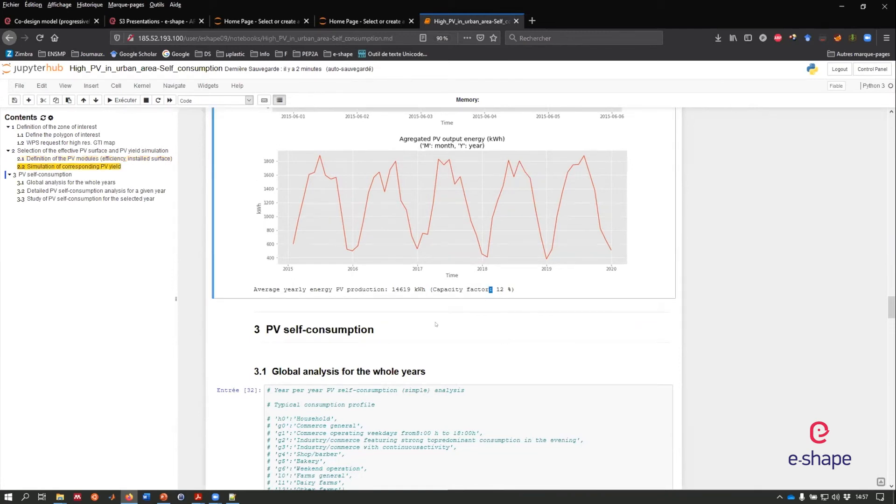
mouse_move(451, 317)
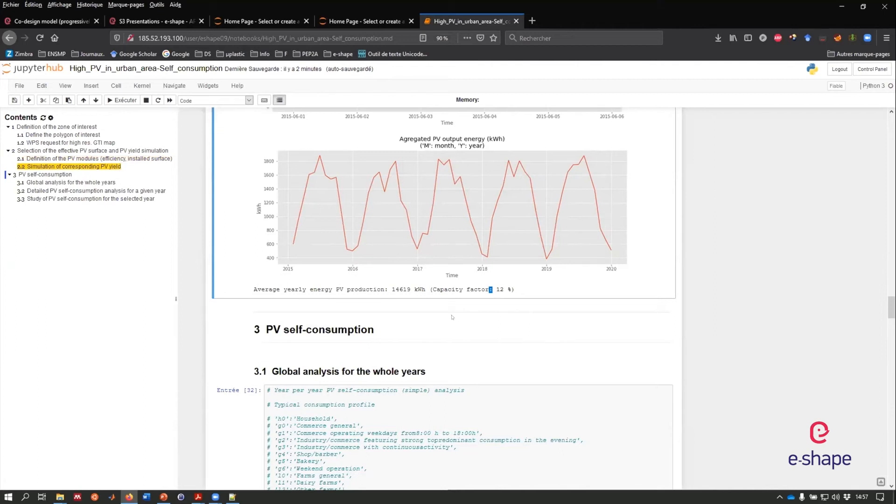
mouse_move(462, 308)
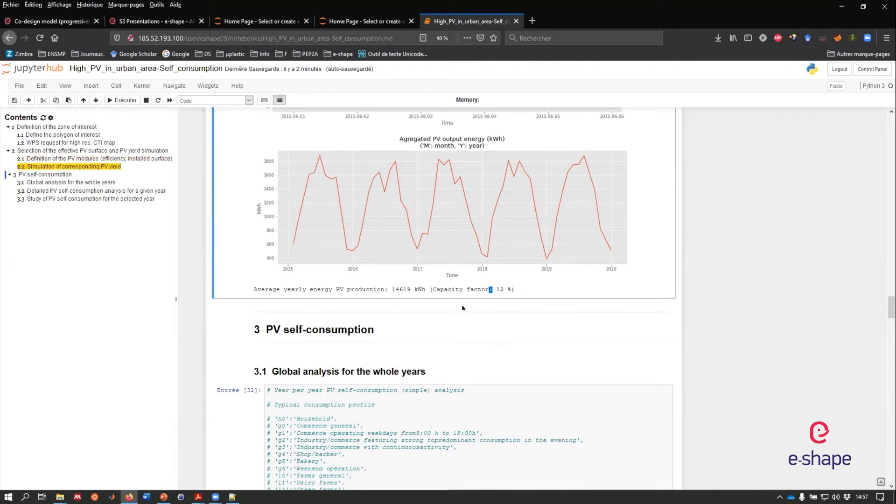
mouse_move(463, 341)
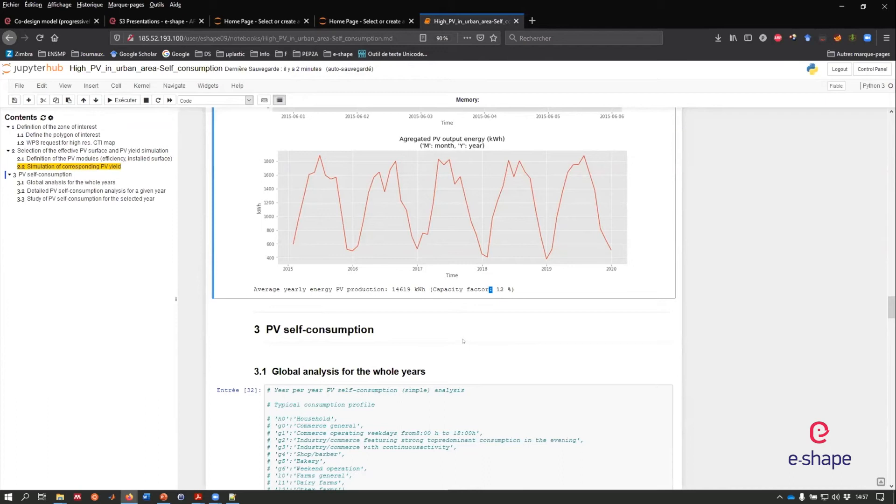
mouse_move(481, 355)
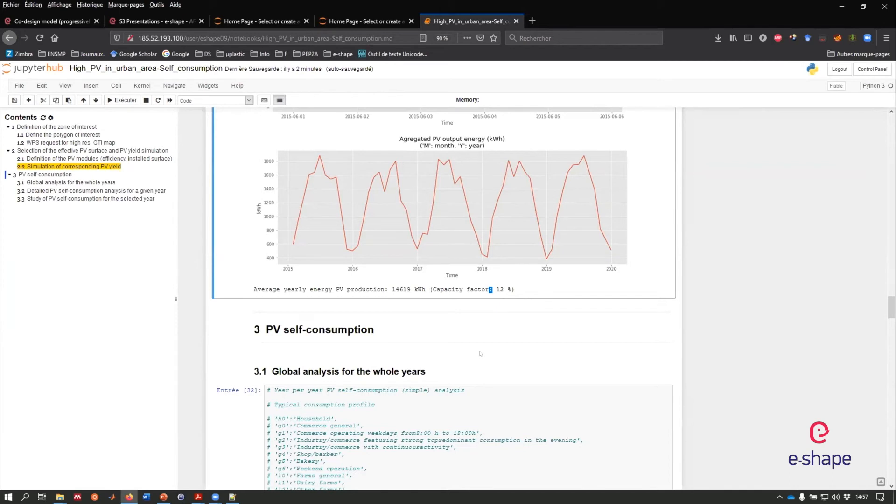
scroll("up", 3)
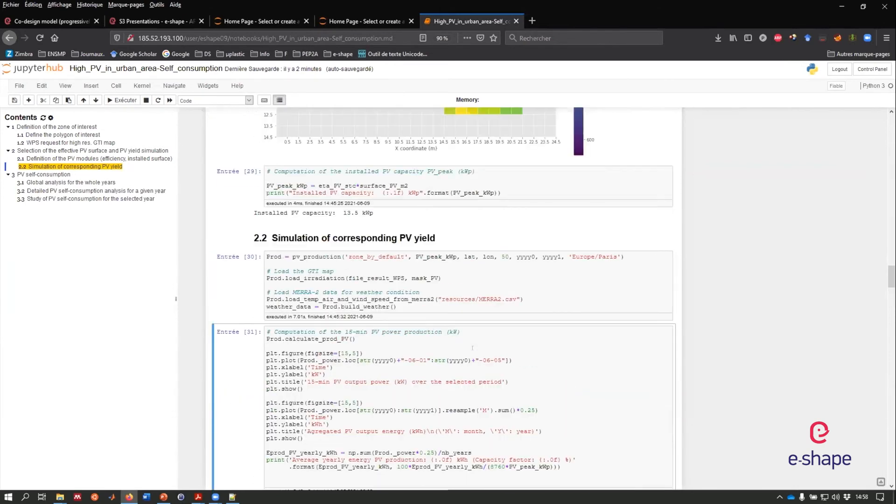
scroll("up", 3)
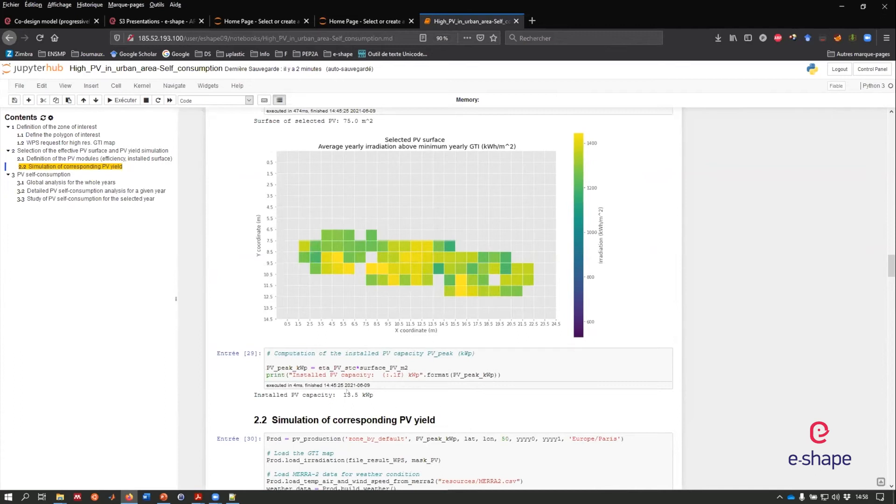
scroll("down", 3)
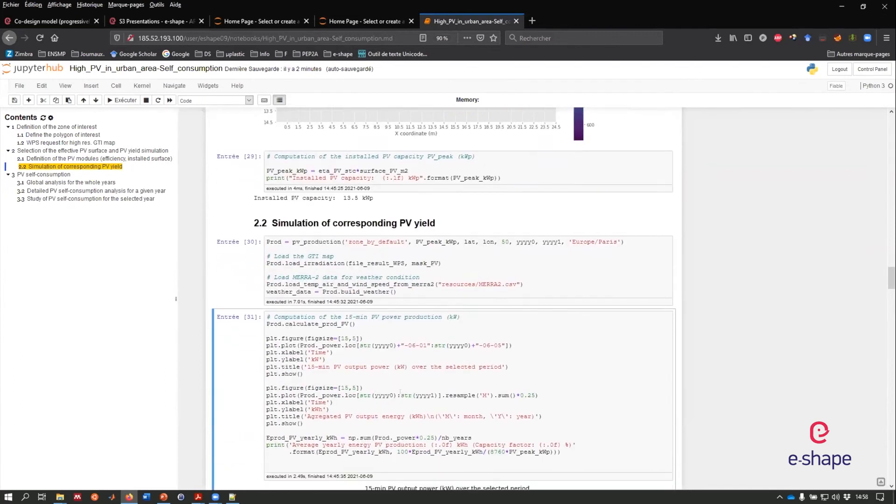
Scroll to section 3.1's output: 43800 kWh yearly consumption and self-consumption ratio boxplots
scroll("down", 3)
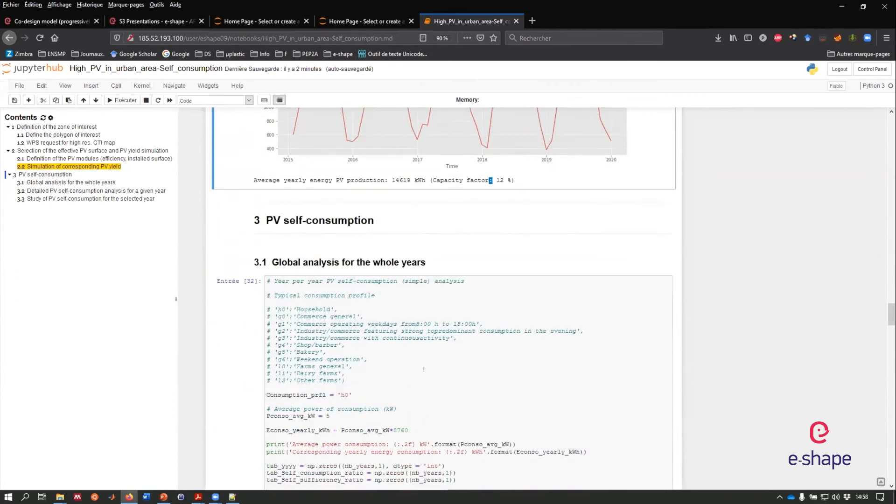
scroll("down", 3)
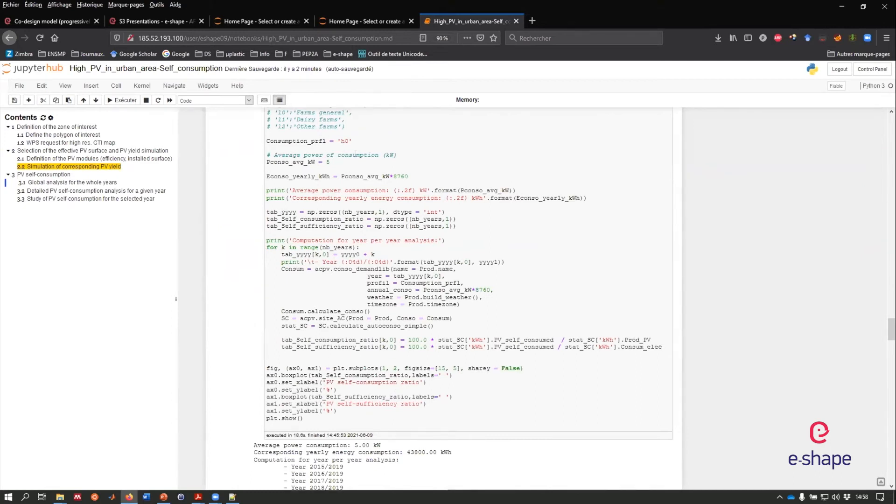
scroll("up", 3)
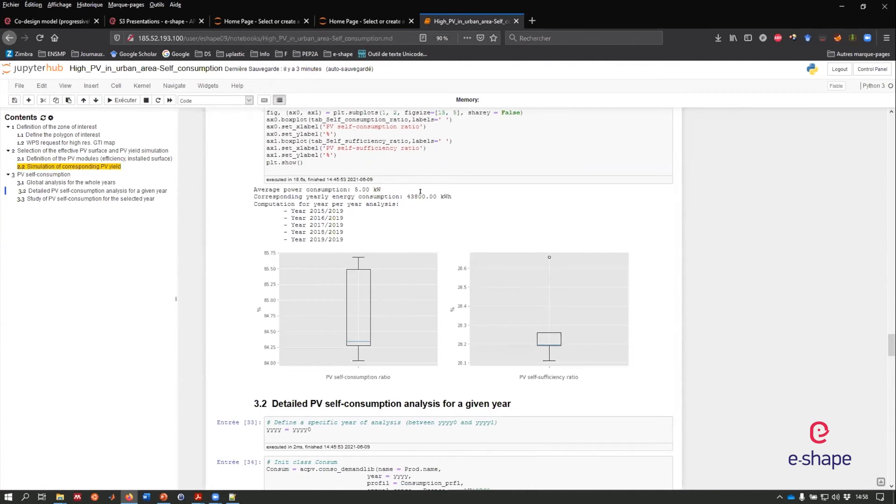
Scroll to the 2015–2019 box plots of self-consumption and self-sufficiency ratios in section 3.1
scroll("up", 3)
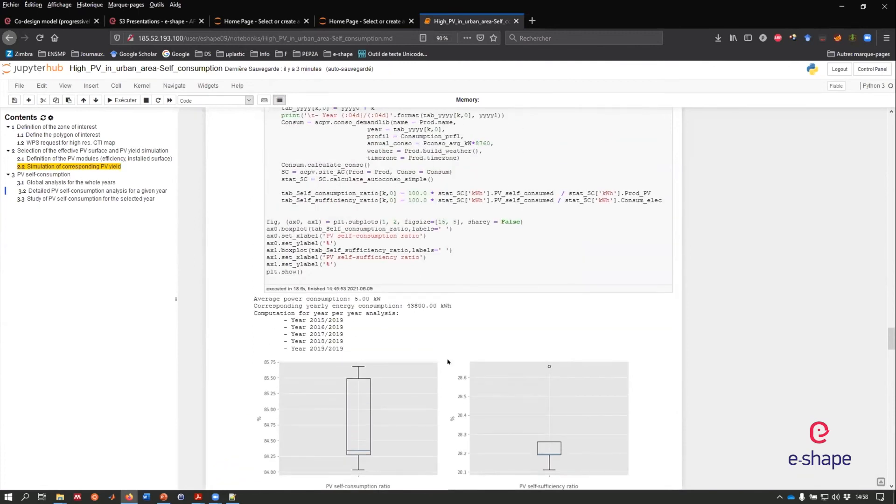
scroll("down", 3)
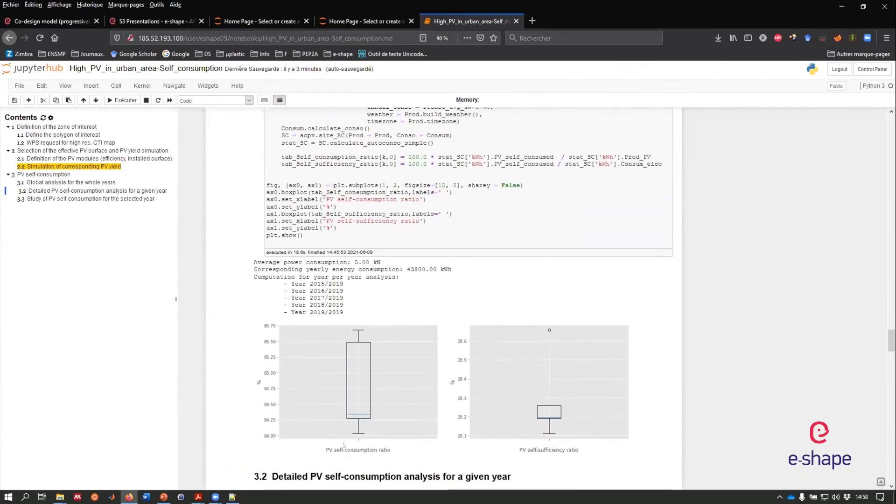
mouse_move(376, 430)
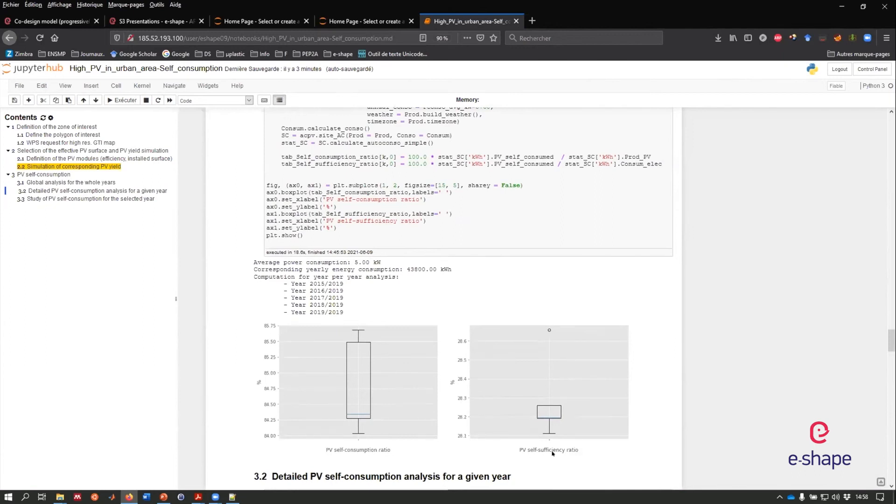
mouse_move(540, 468)
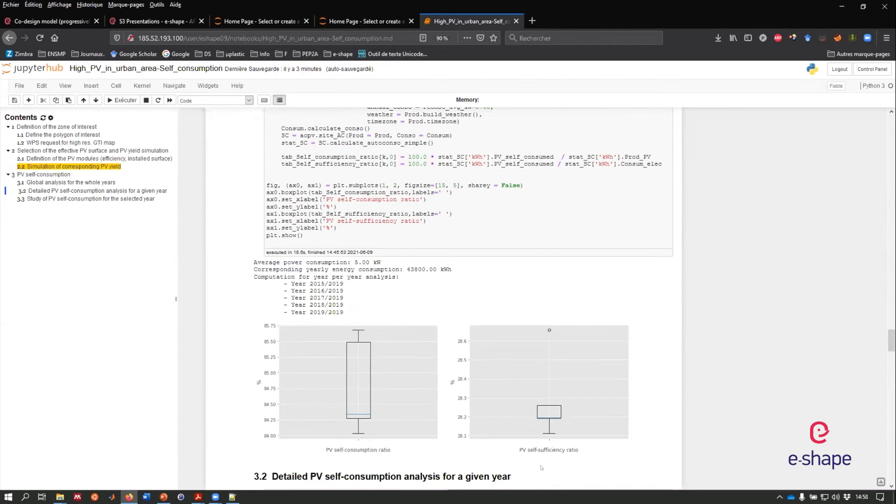
mouse_move(346, 318)
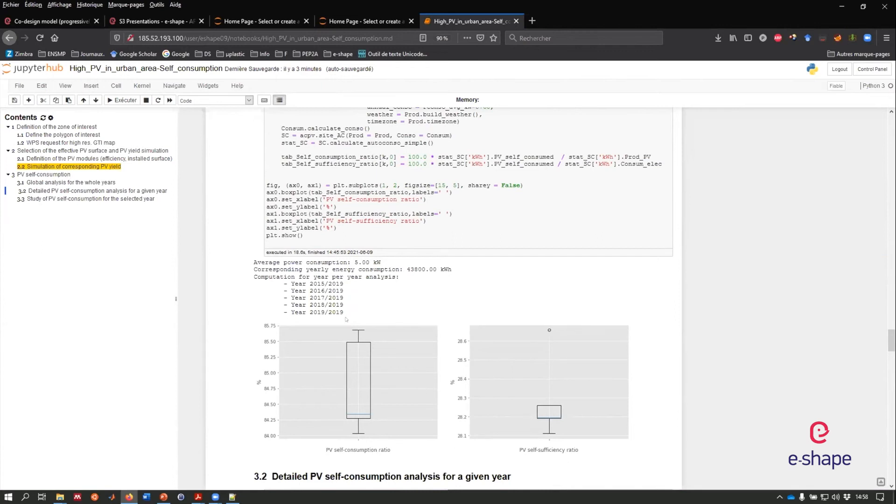
mouse_move(345, 318)
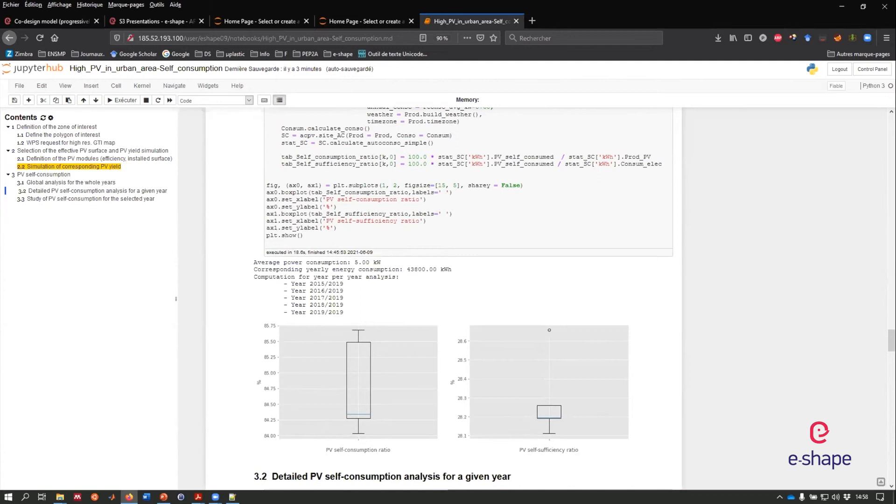
mouse_move(411, 406)
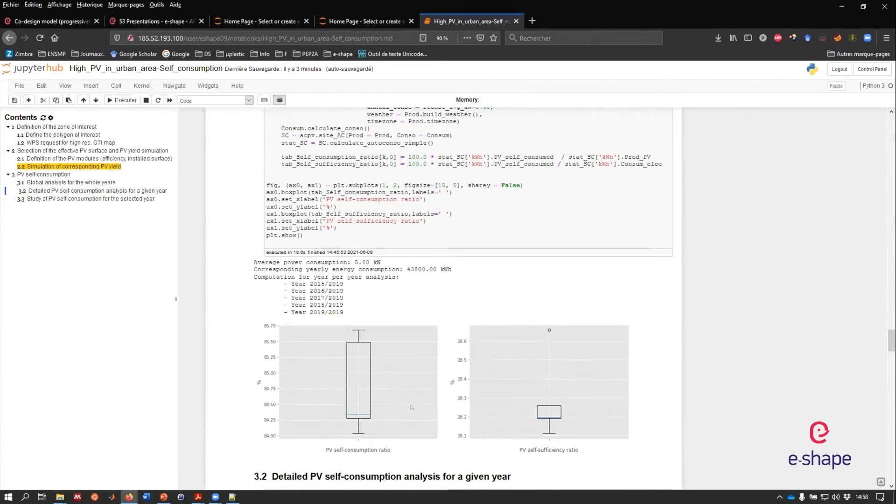
mouse_move(339, 377)
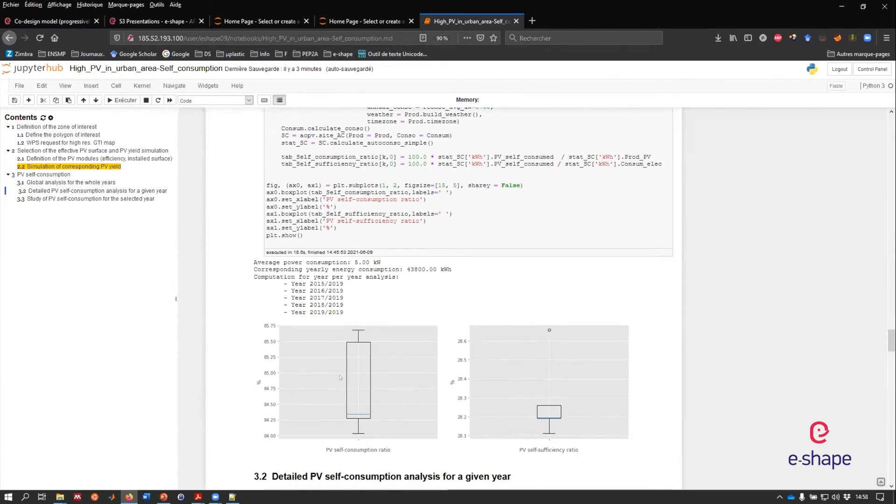
mouse_move(398, 430)
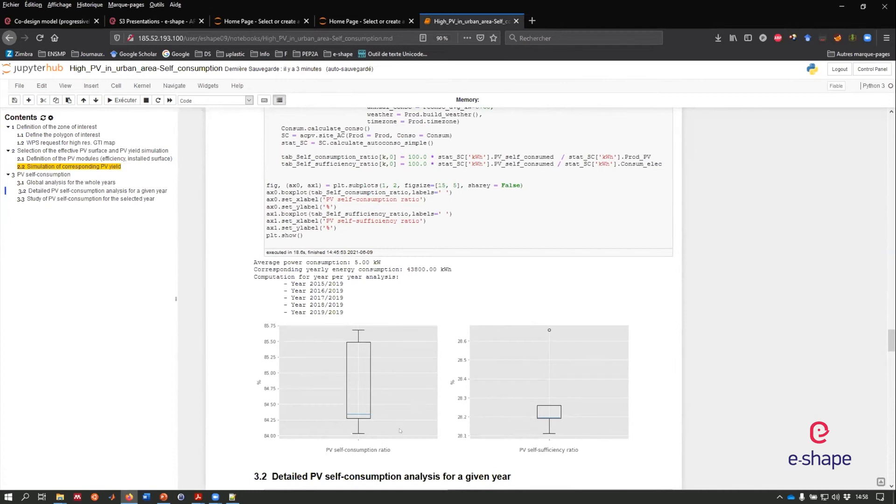
mouse_move(354, 457)
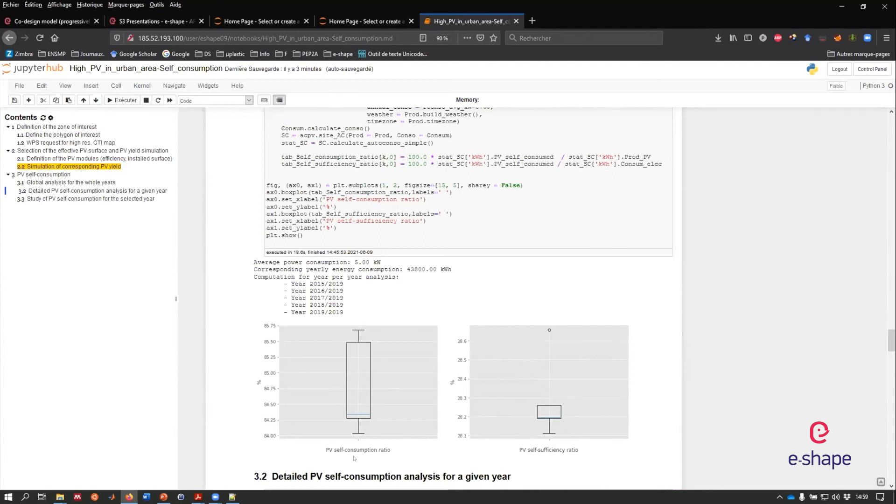
mouse_move(241, 458)
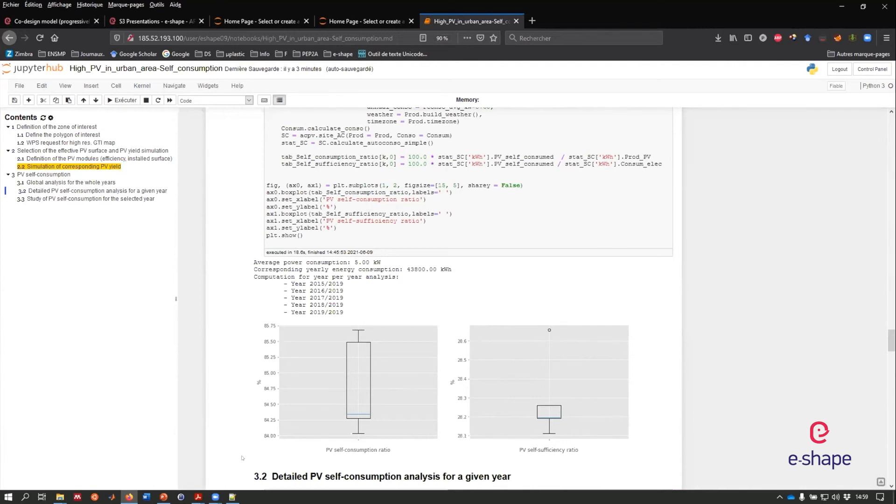
mouse_move(432, 415)
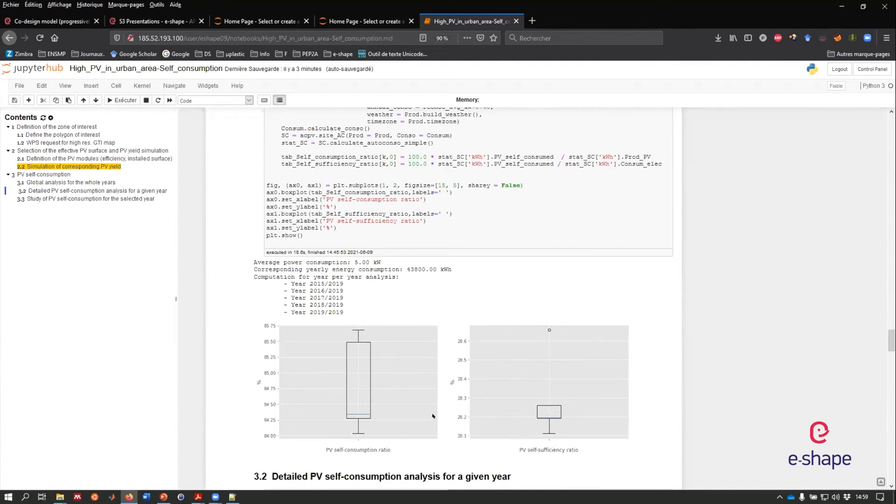
mouse_move(426, 406)
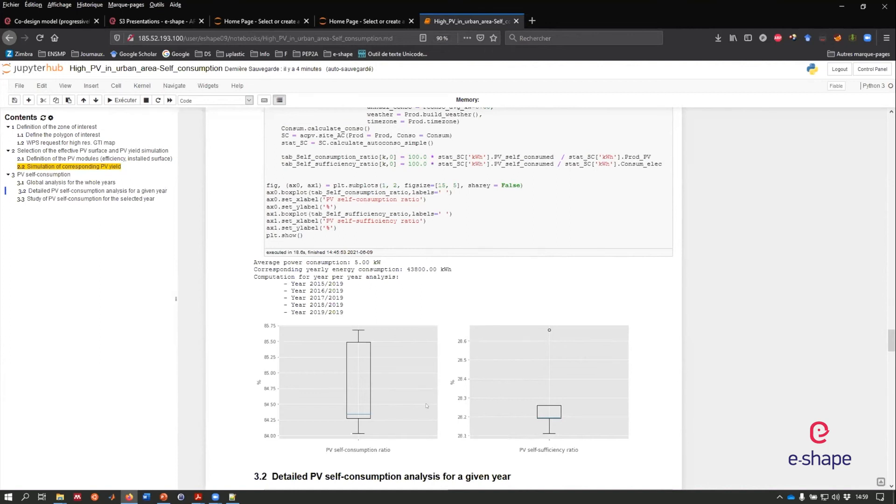
Scroll into section 3.2 to the 2015 daily energy consumption plot, with its 43804.19 kWh yearly check
scroll("down", 3)
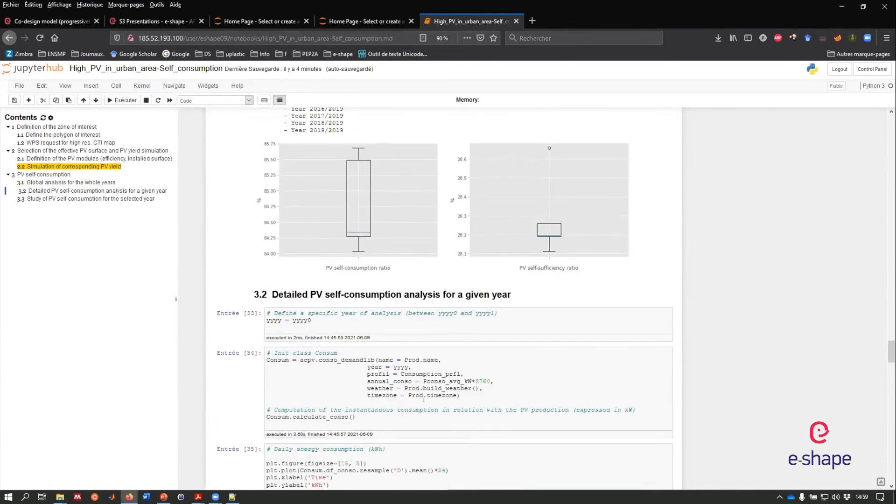
scroll("down", 3)
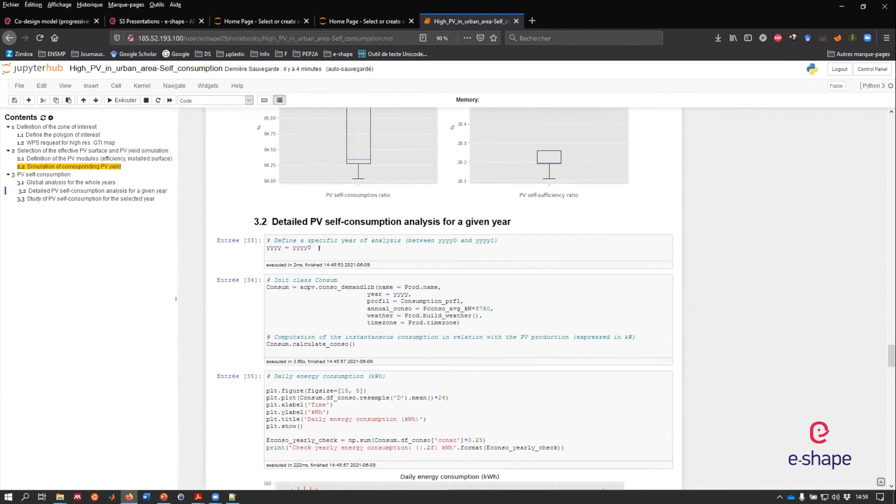
scroll("down", 3)
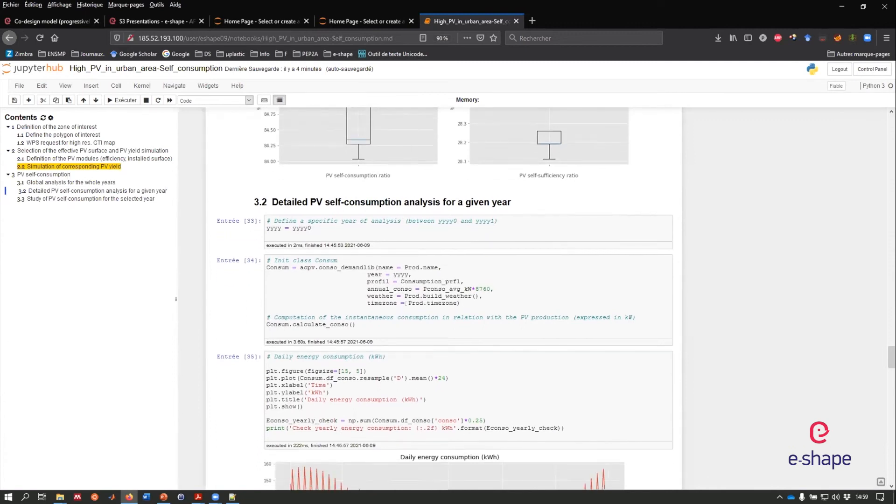
scroll("down", 3)
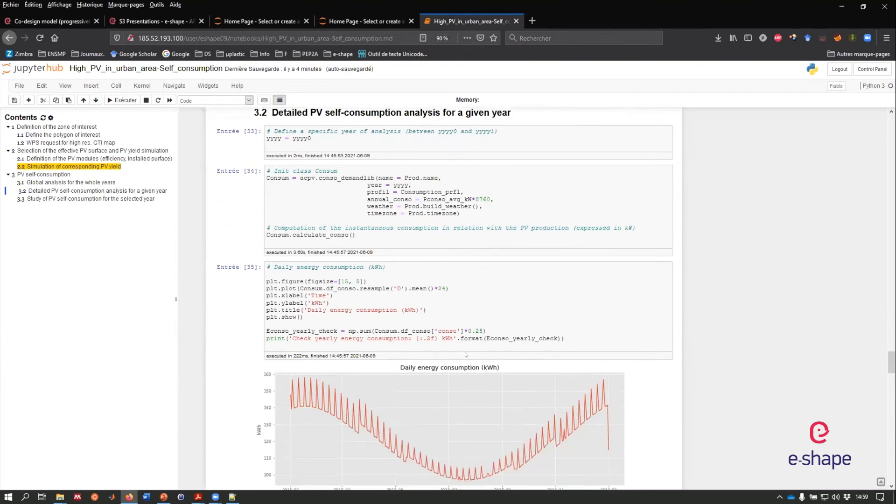
scroll("down", 3)
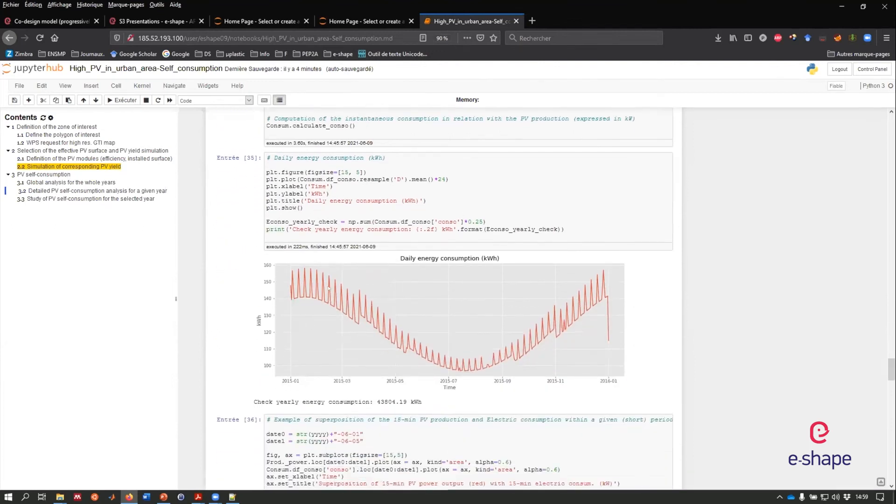
mouse_move(673, 362)
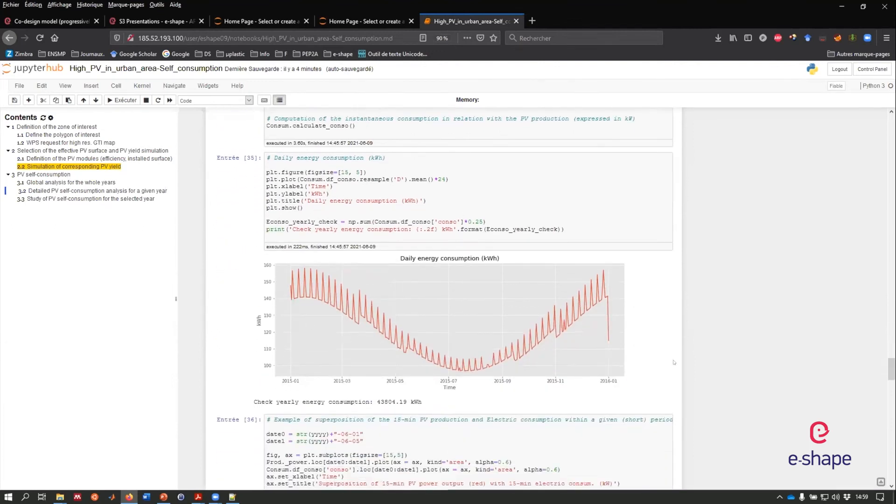
mouse_move(295, 301)
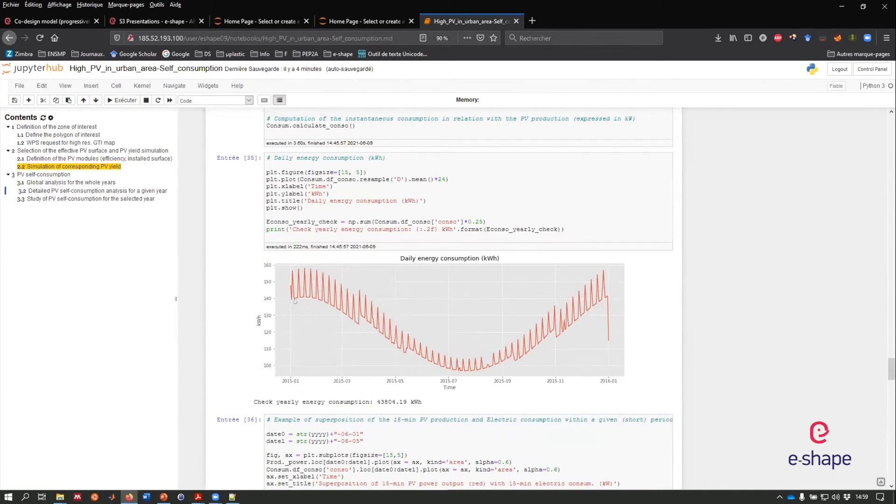
mouse_move(597, 303)
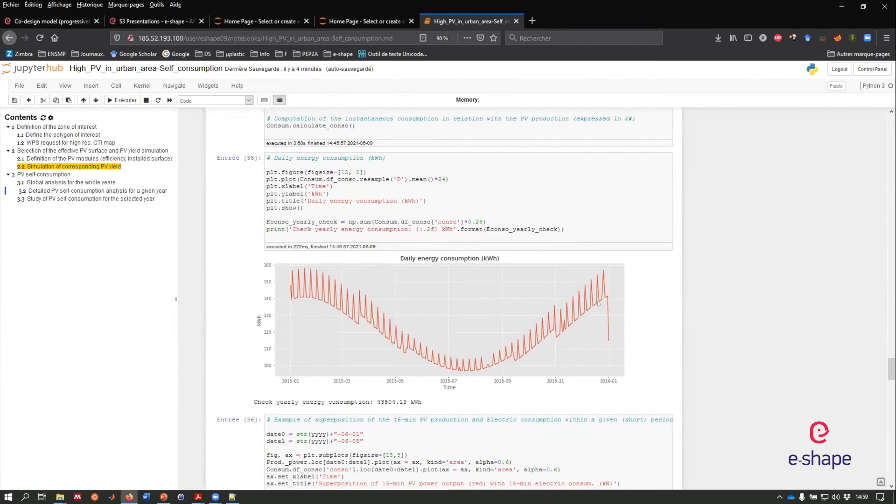
mouse_move(372, 317)
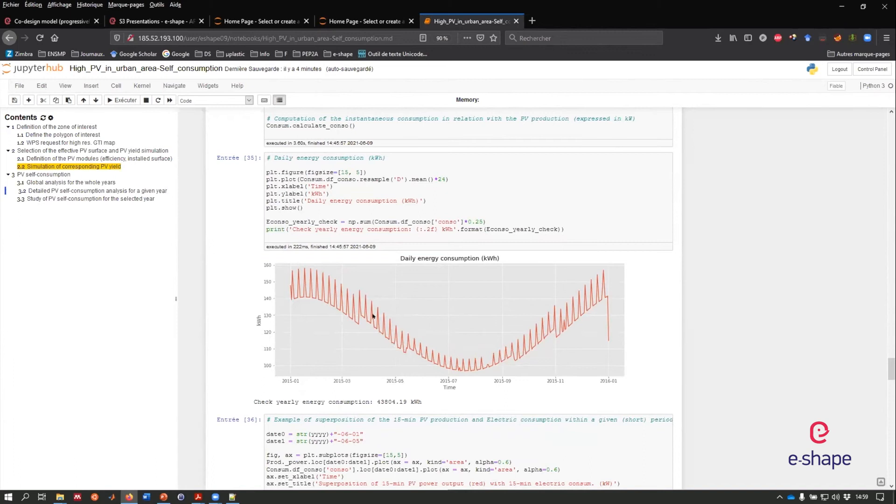
mouse_move(434, 369)
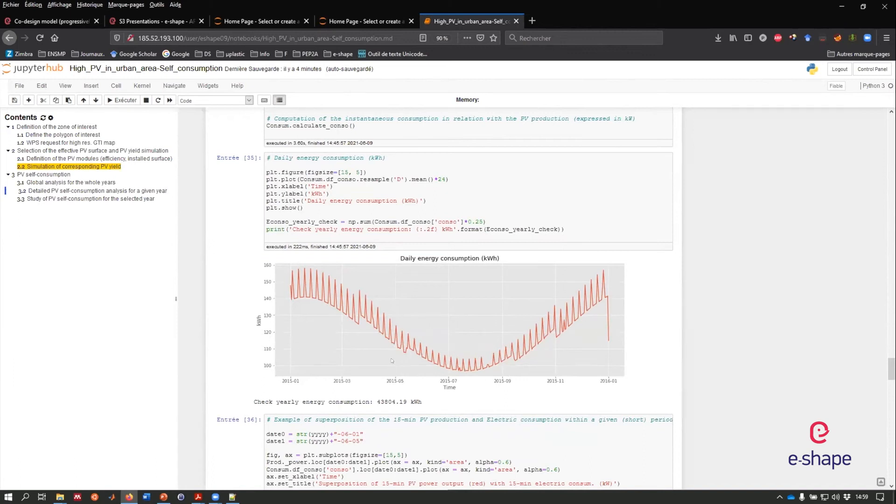
mouse_move(308, 316)
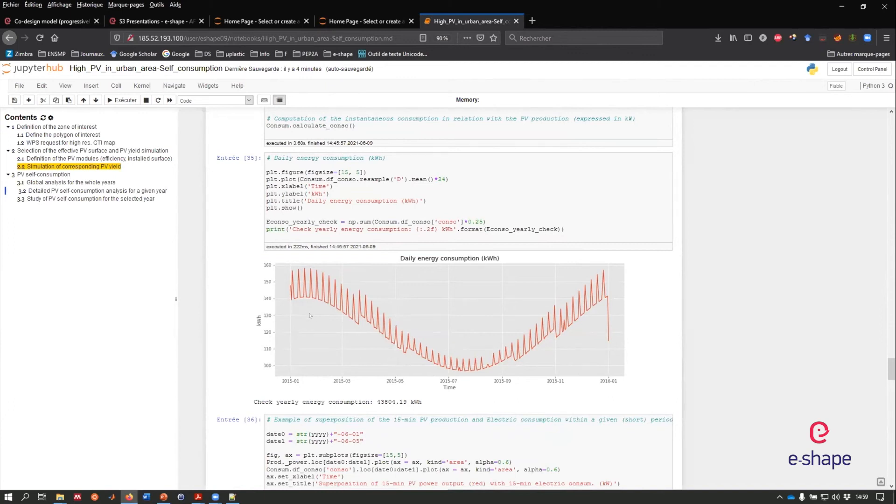
mouse_move(312, 295)
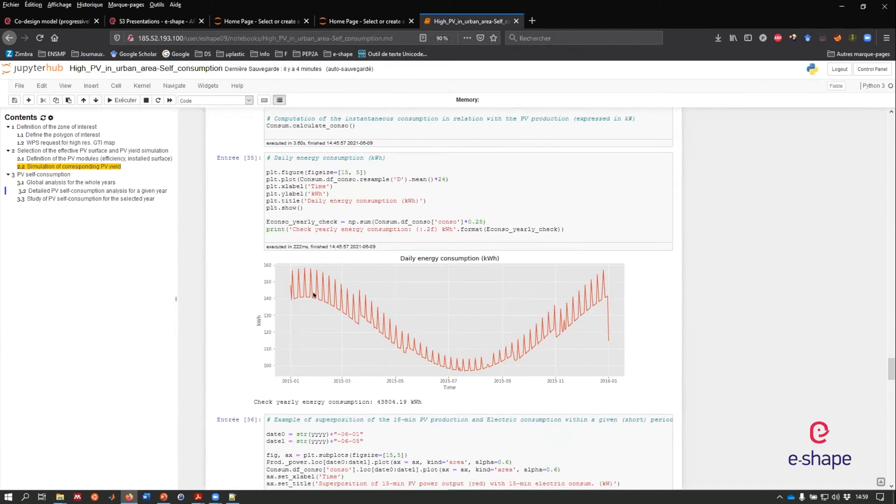
mouse_move(465, 358)
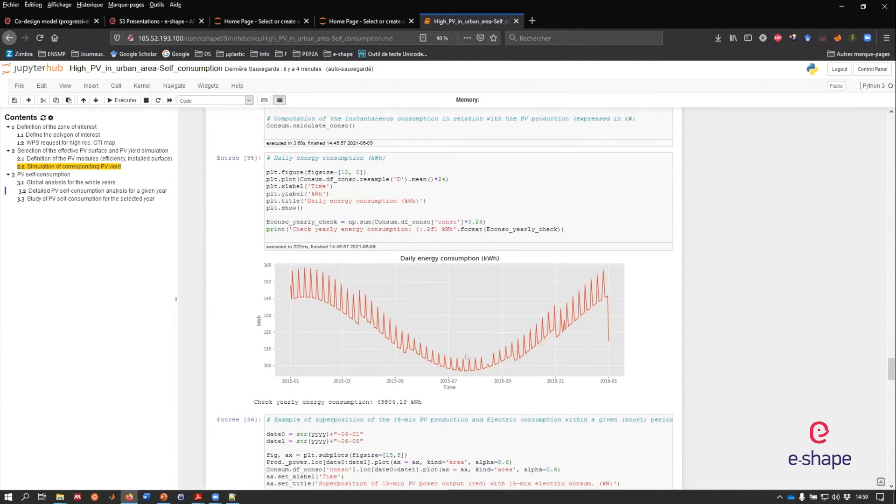
mouse_move(515, 369)
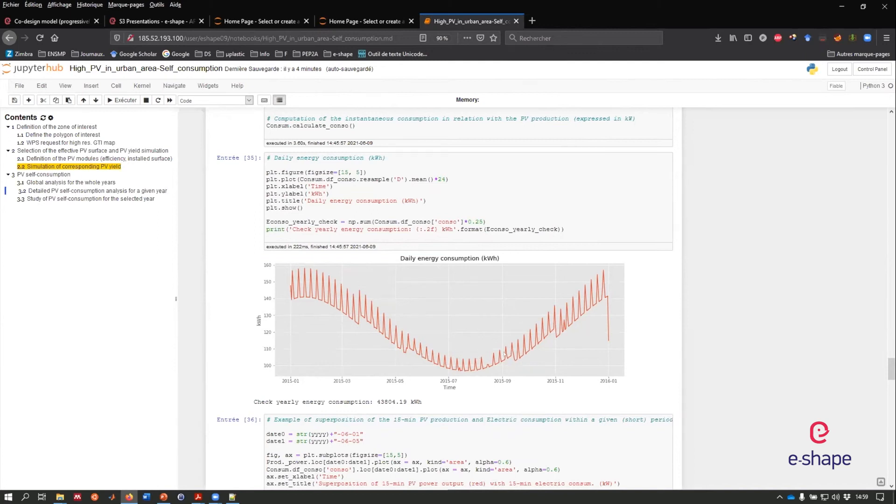
Scroll to the 15-min PV output versus consumption plot showing 11.26 kW maximum PV power
scroll("down", 3)
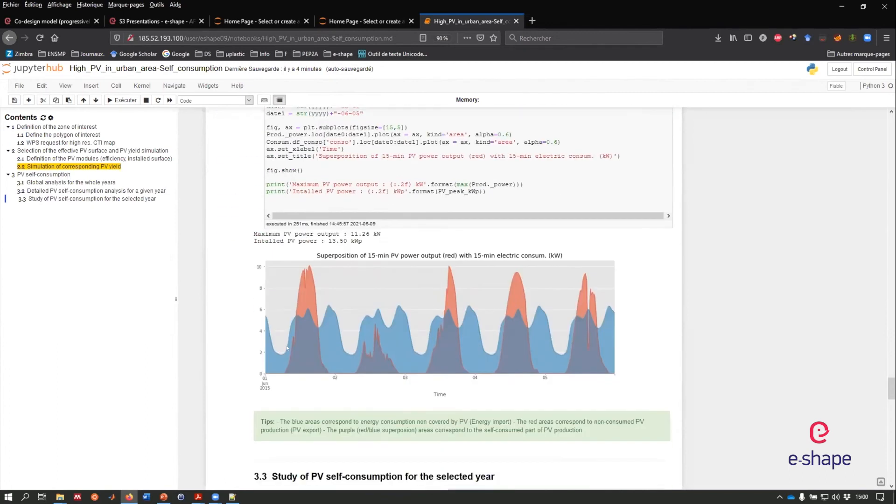
mouse_move(366, 349)
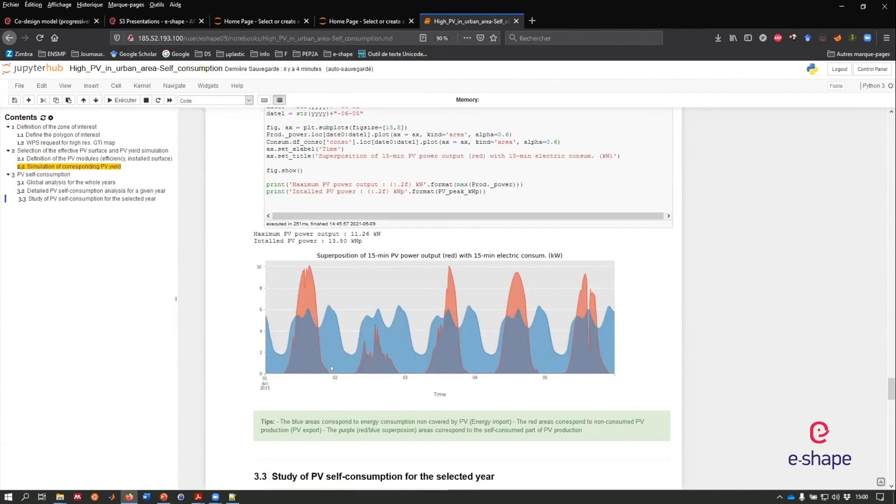
mouse_move(481, 295)
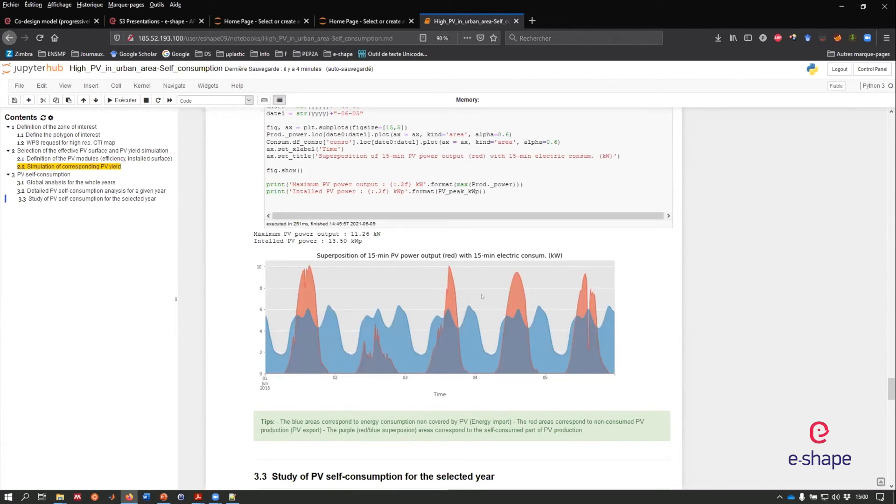
mouse_move(258, 348)
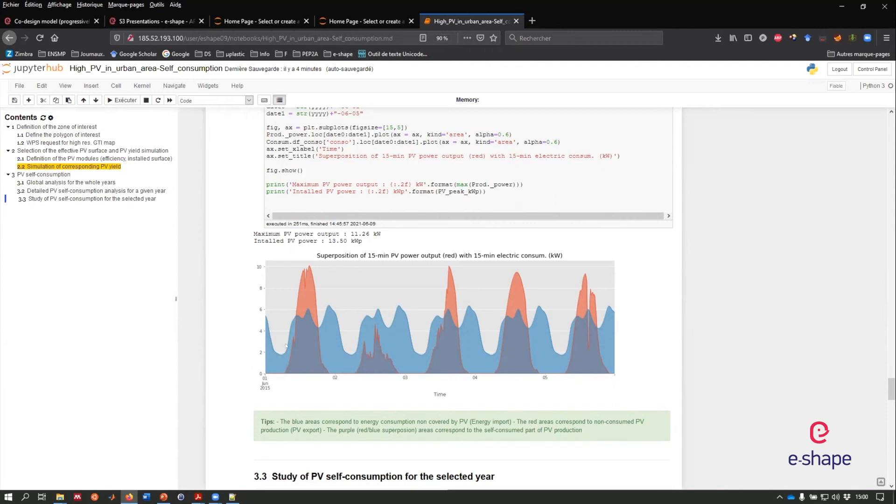
mouse_move(316, 330)
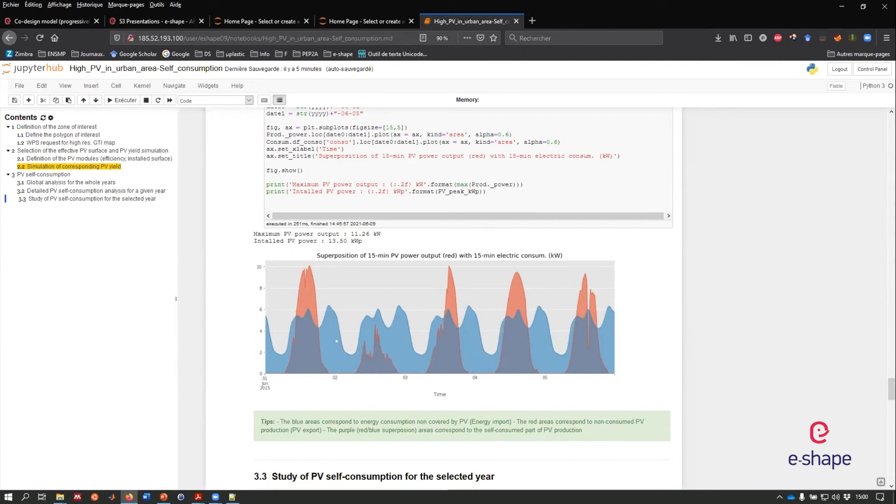
mouse_move(367, 347)
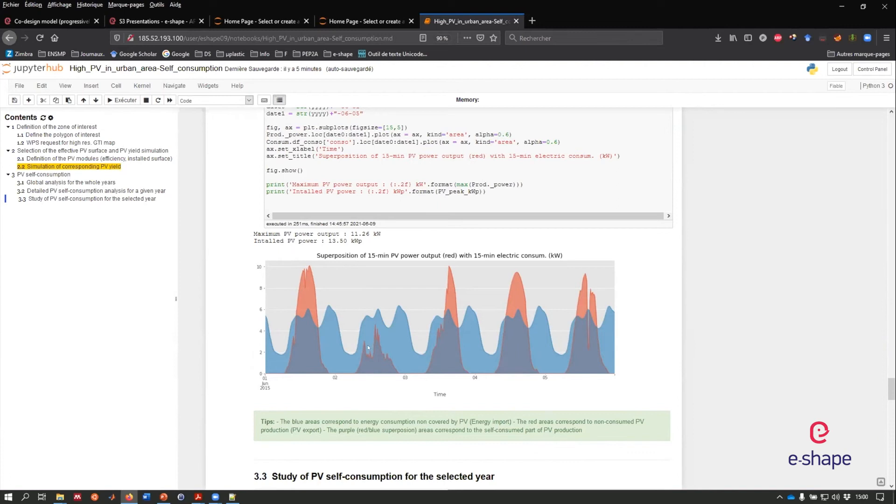
mouse_move(366, 315)
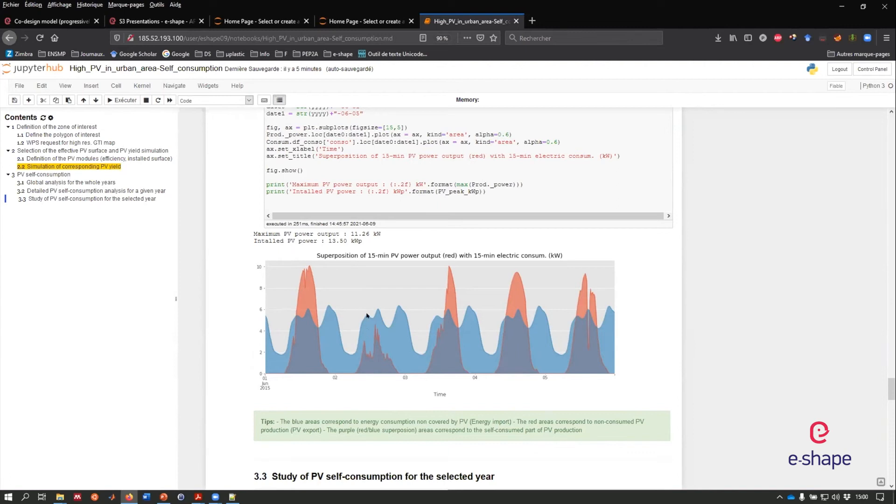
mouse_move(323, 372)
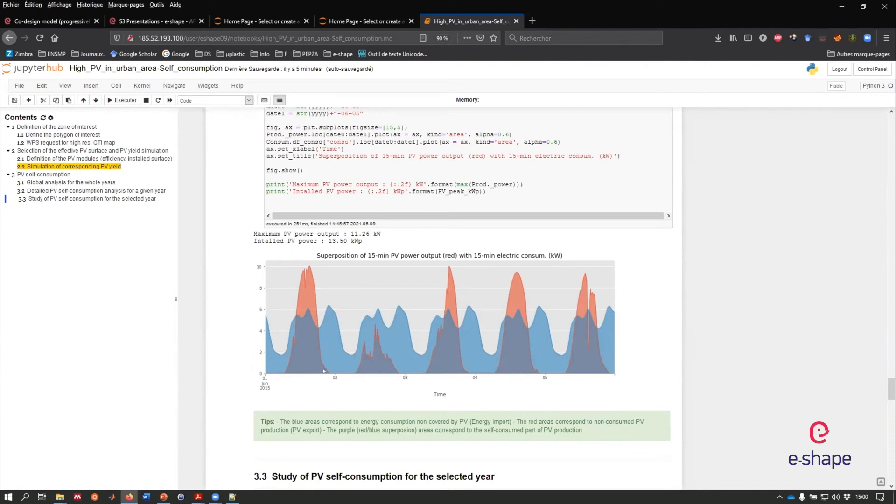
mouse_move(337, 324)
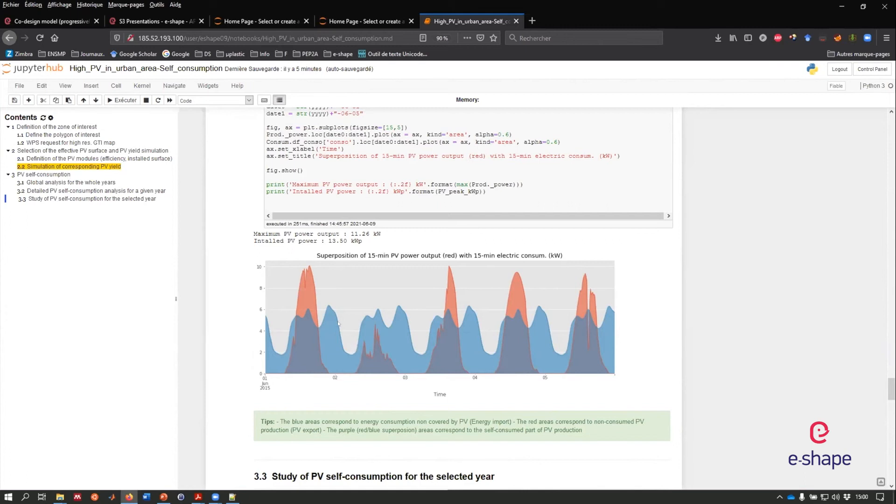
mouse_move(515, 311)
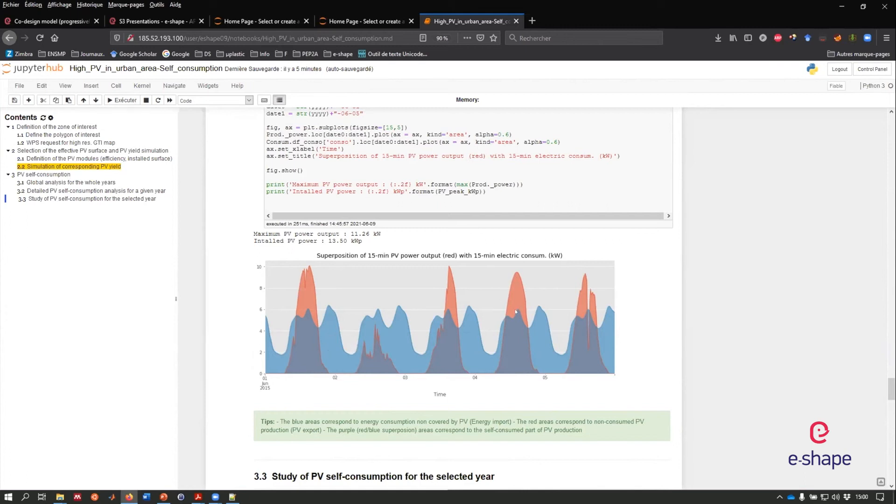
mouse_move(493, 325)
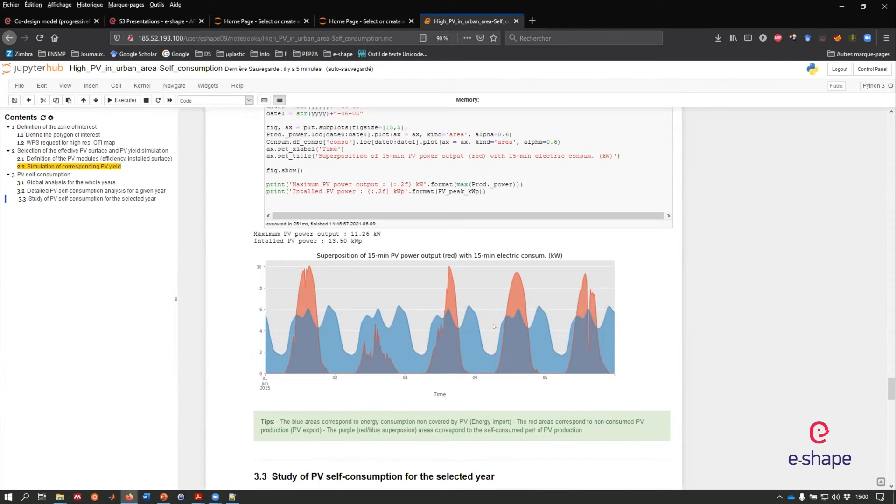
mouse_move(514, 330)
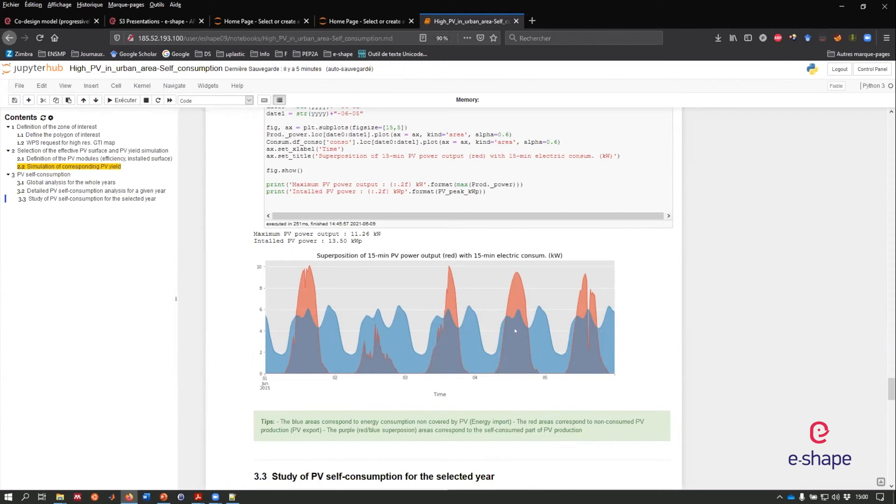
Scroll to section 3.3's results: 84.0% self-consumption, 28.2% self-sufficiency, 1088 euros/year gain
scroll("down", 3)
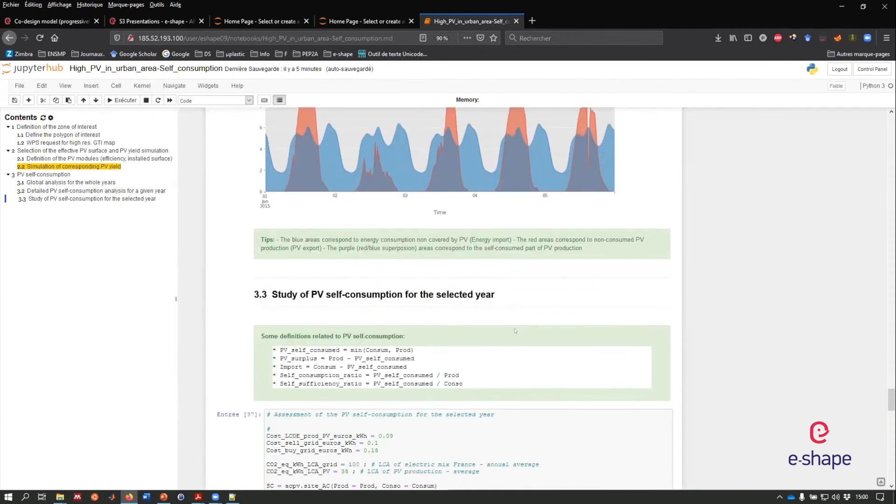
scroll("down", 3)
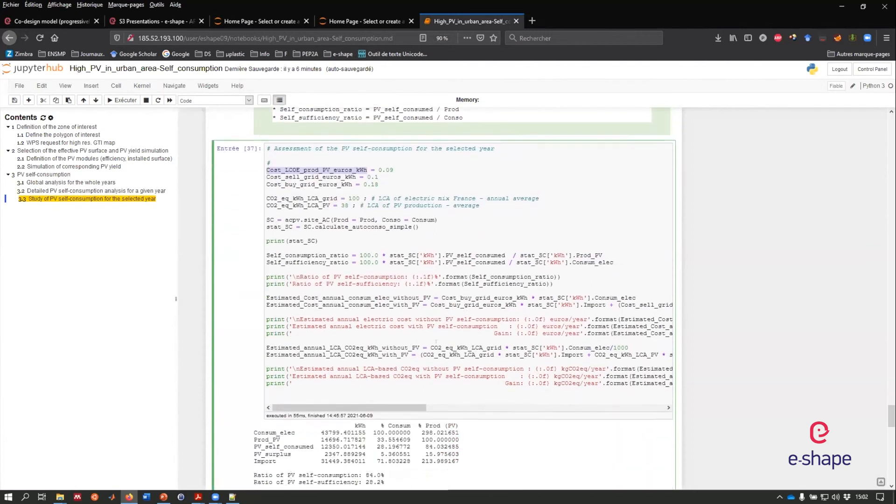
scroll("down", 3)
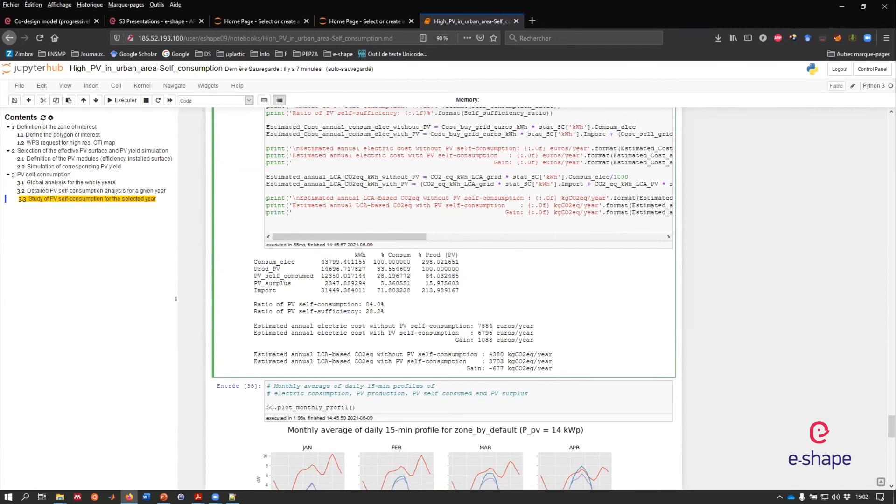
mouse_move(516, 310)
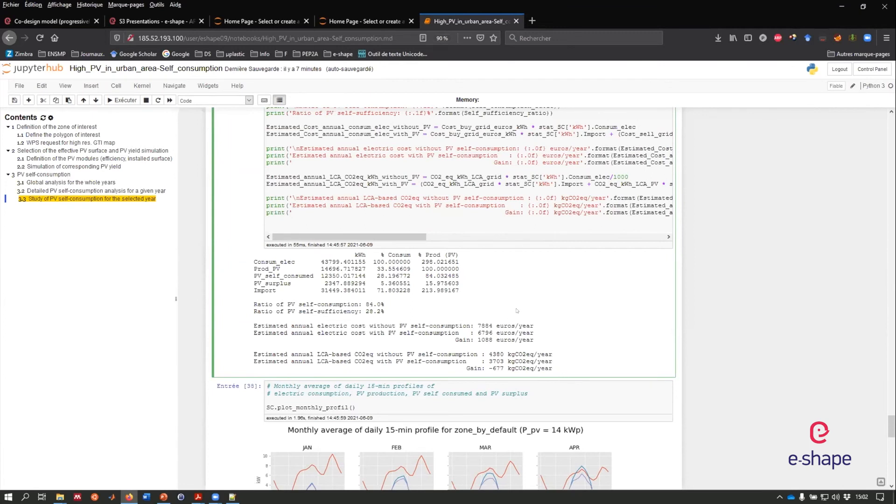
mouse_move(536, 297)
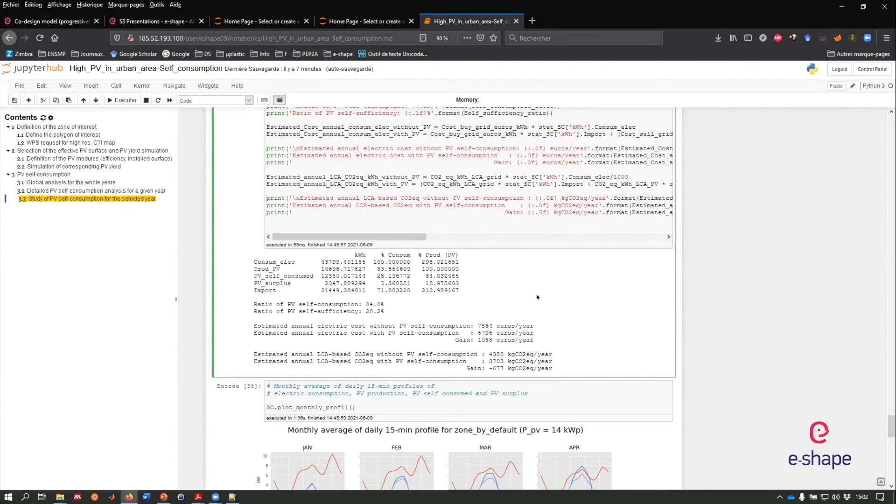
mouse_move(560, 310)
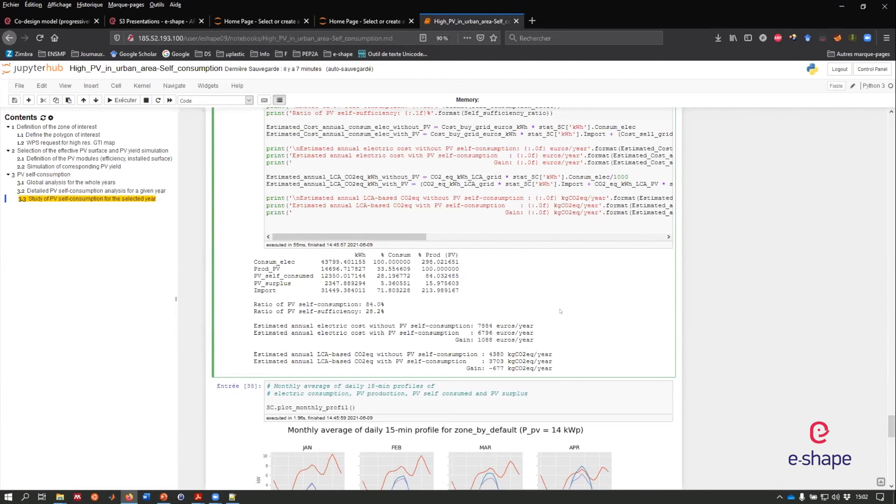
mouse_move(568, 324)
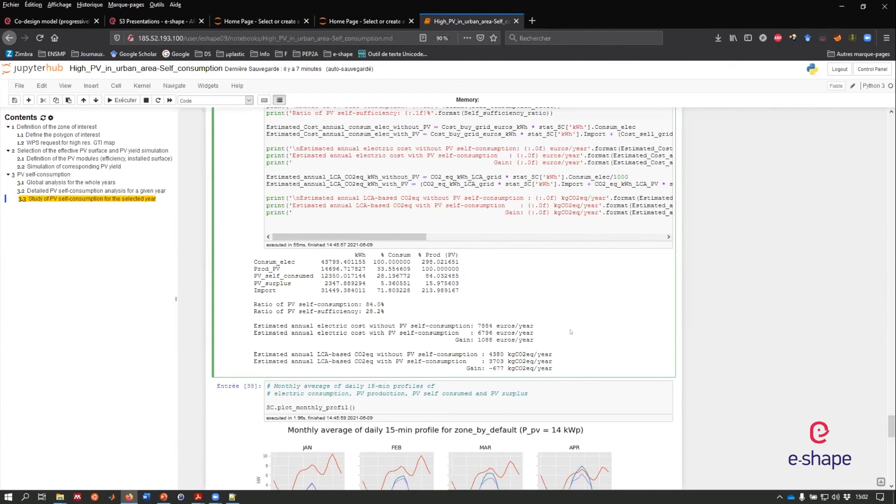
Scroll past the monthly profiles and daily PV share series to the monthly consumption-share bar chart
scroll("down", 3)
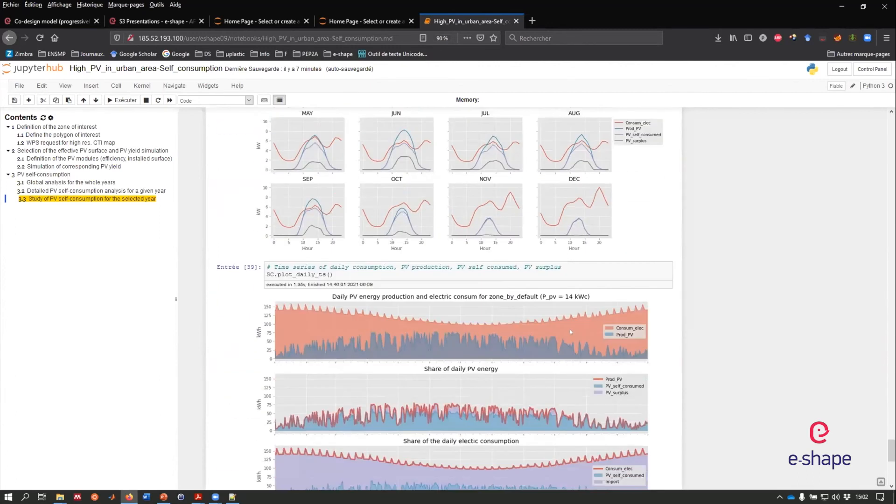
scroll("down", 3)
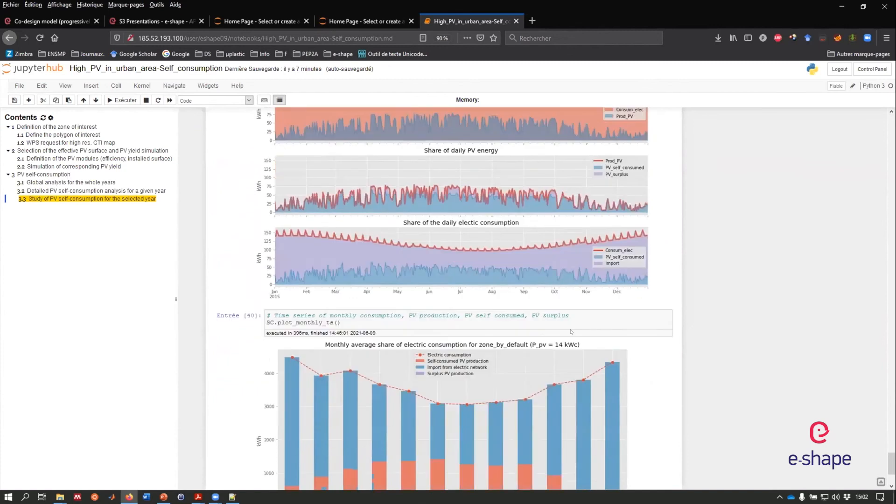
scroll("down", 3)
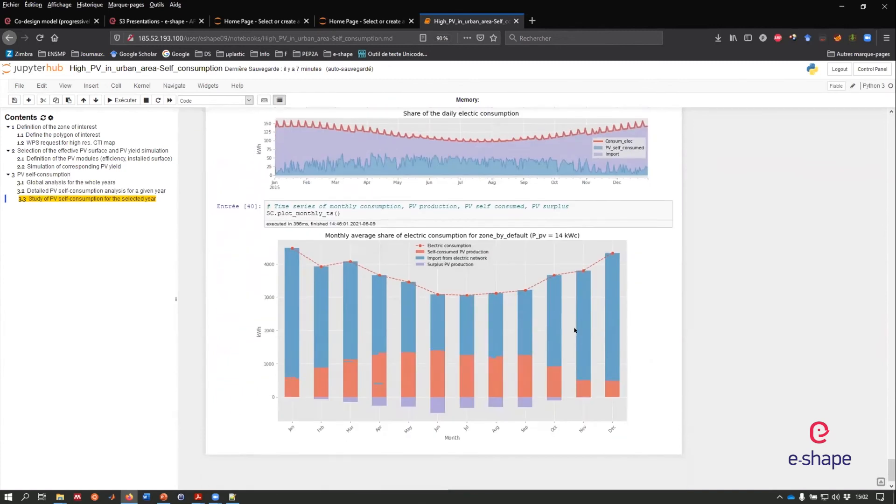
mouse_move(315, 338)
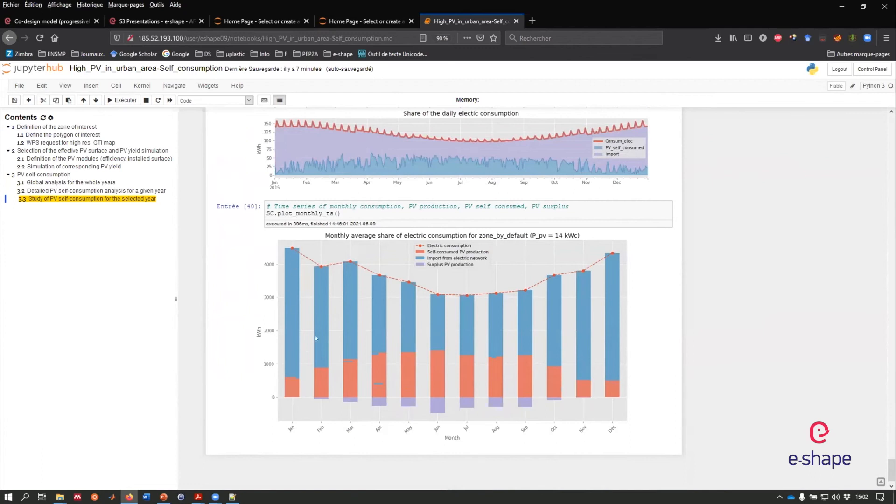
mouse_move(337, 267)
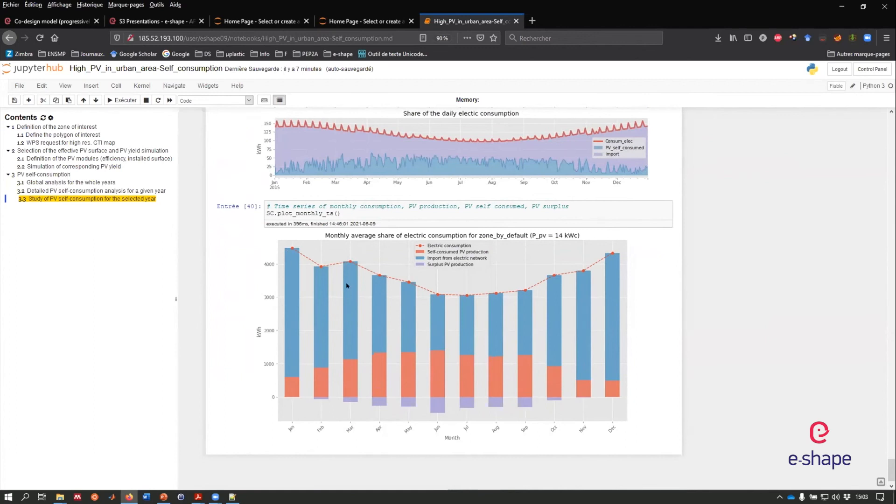
mouse_move(389, 379)
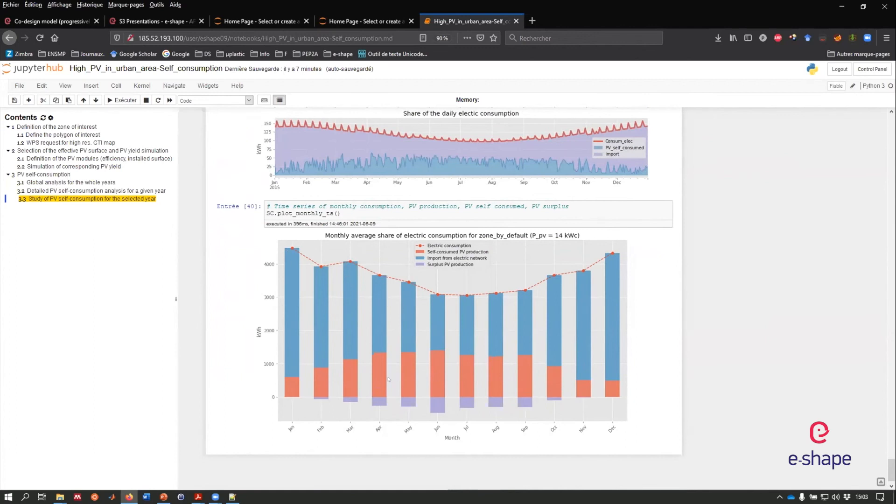
mouse_move(521, 415)
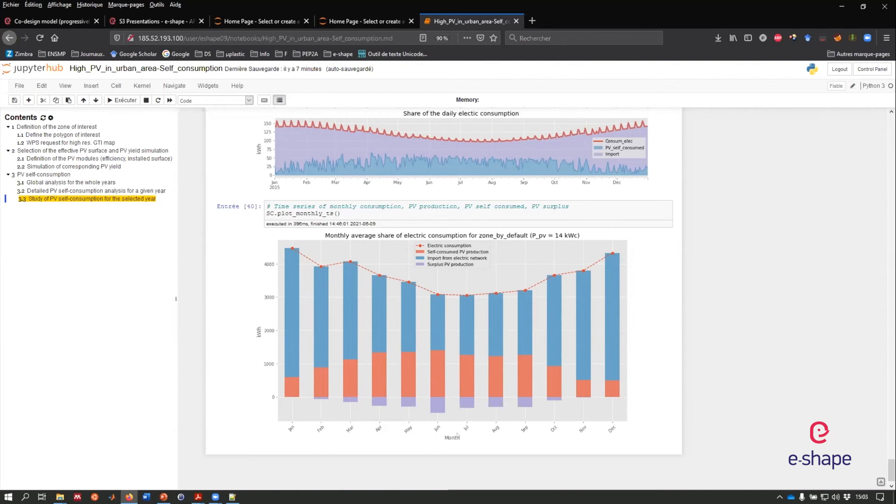
mouse_move(455, 408)
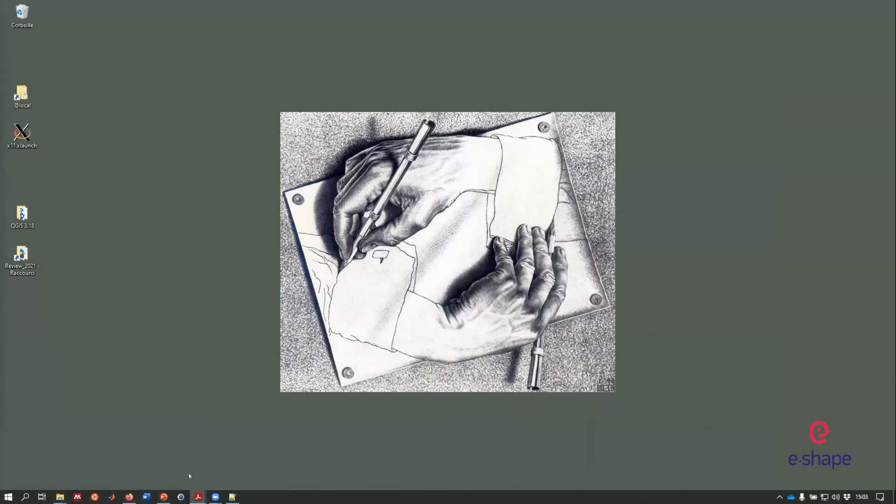
Show the Conclusions and perspectives slide, then select result_WPS_zone_essai5_2019.nc in Review_2021
left_click(163, 496)
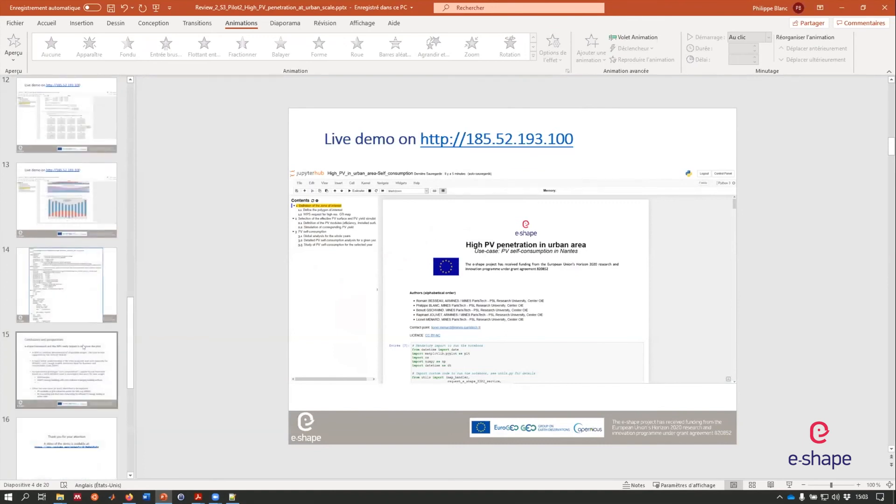
left_click(66, 369)
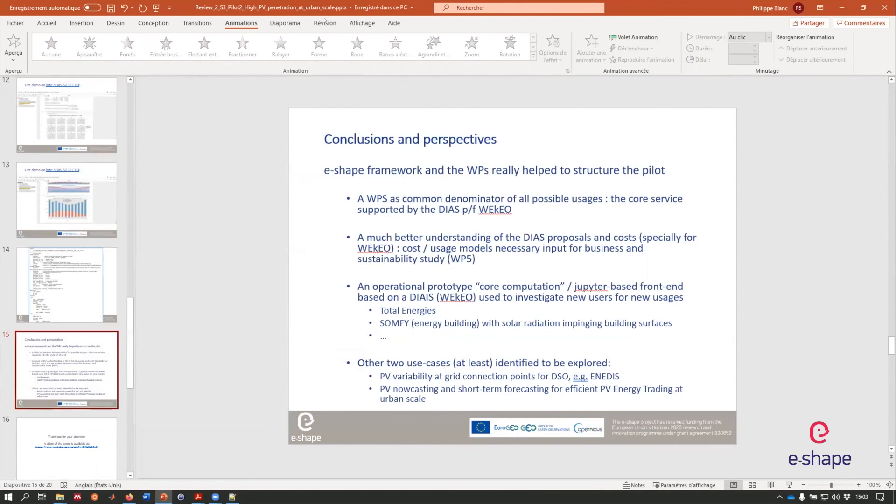
mouse_move(242, 145)
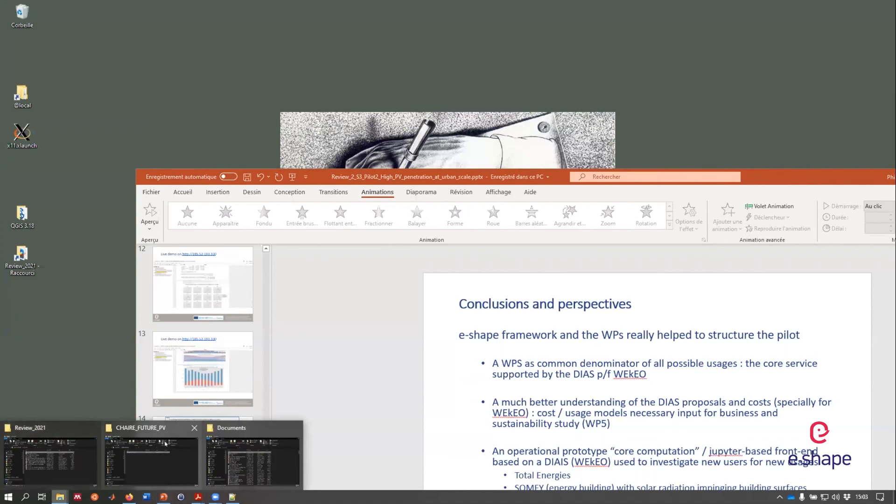
left_click(51, 458)
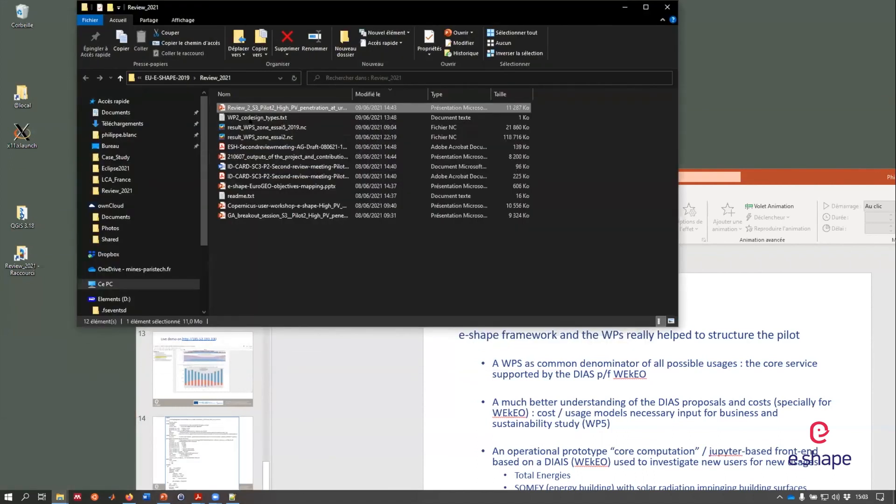
left_click(280, 127)
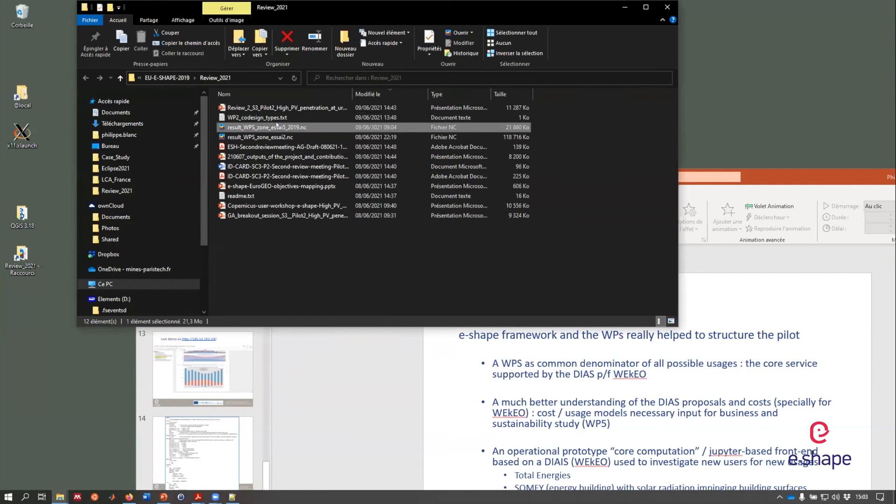
Open result_WPS_zone_essai5_2019.nc in Panoply and browse its gti, lat, lon, time variables and metadata
double_click(270, 127)
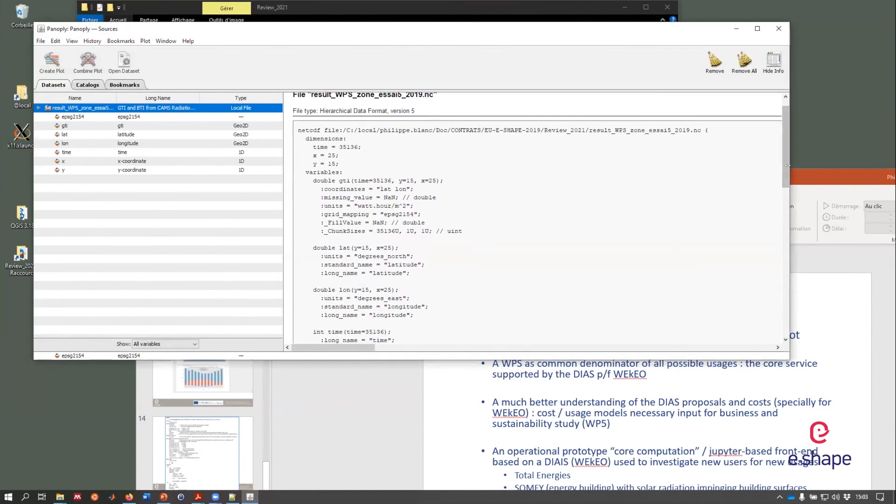
scroll("down", 3)
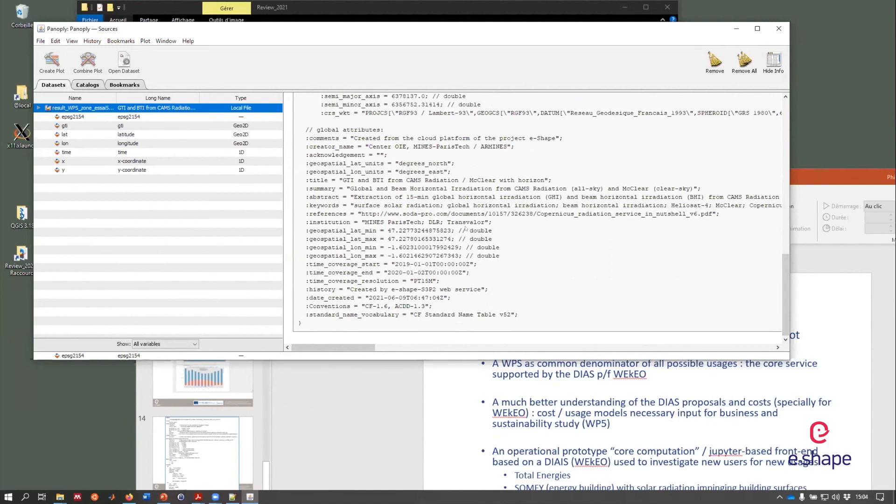
scroll("up", 3)
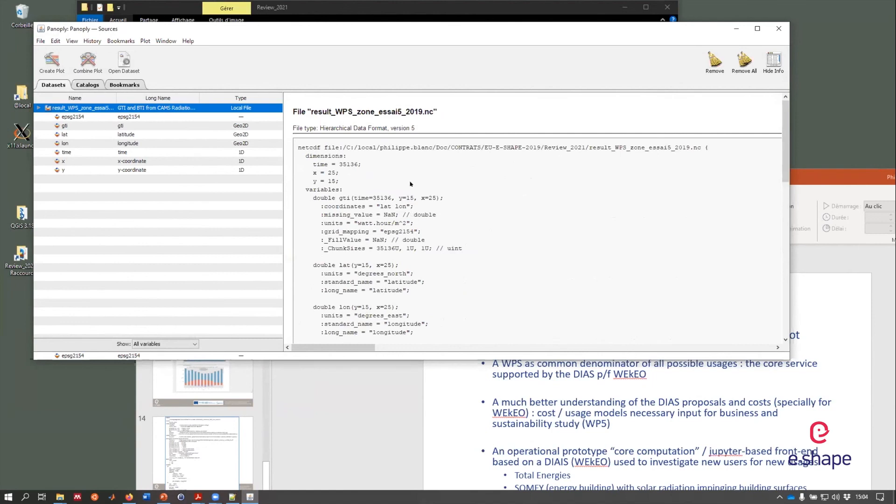
mouse_move(593, 41)
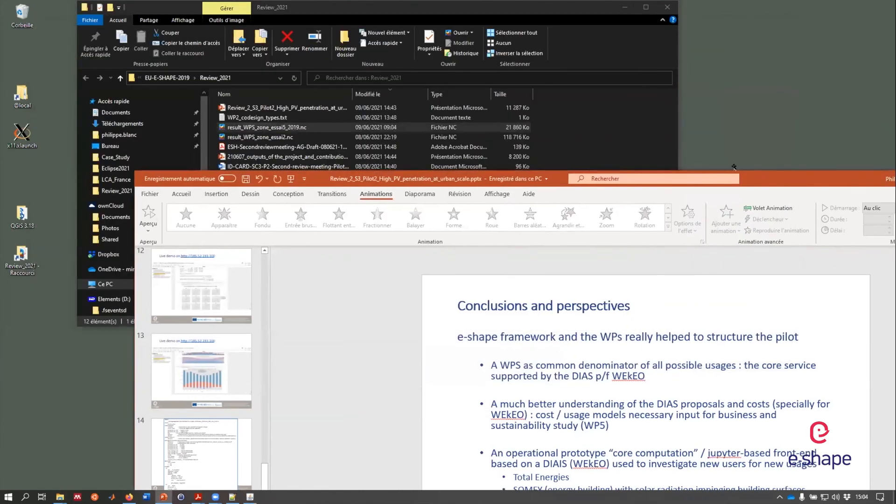
Return to PowerPoint's closing "Thank you for your attention" slide with the demo video link
left_click(646, 7)
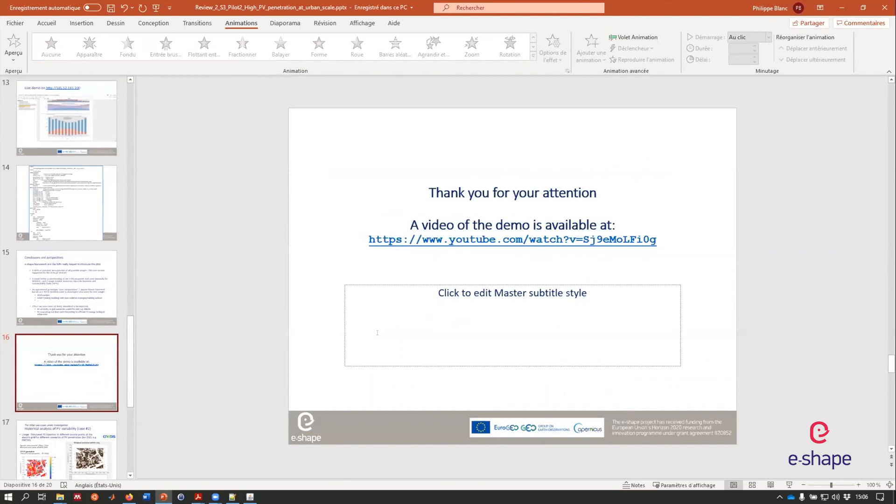
mouse_move(392, 280)
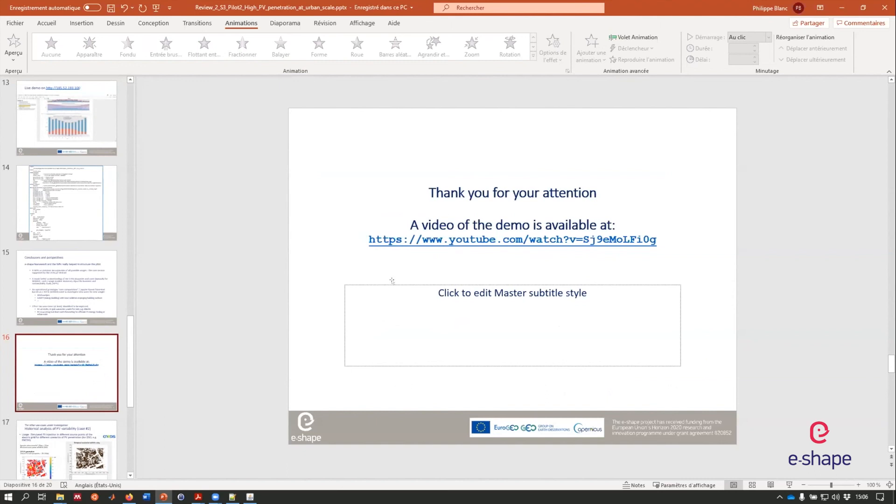
mouse_move(673, 250)
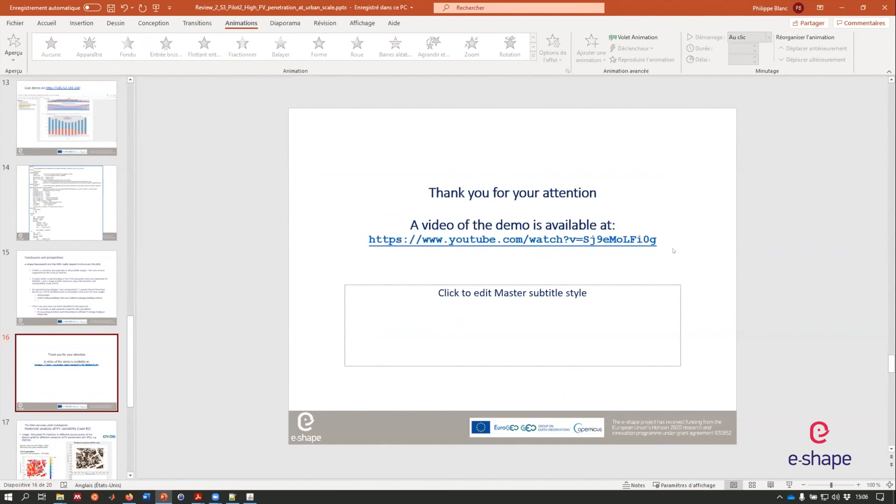